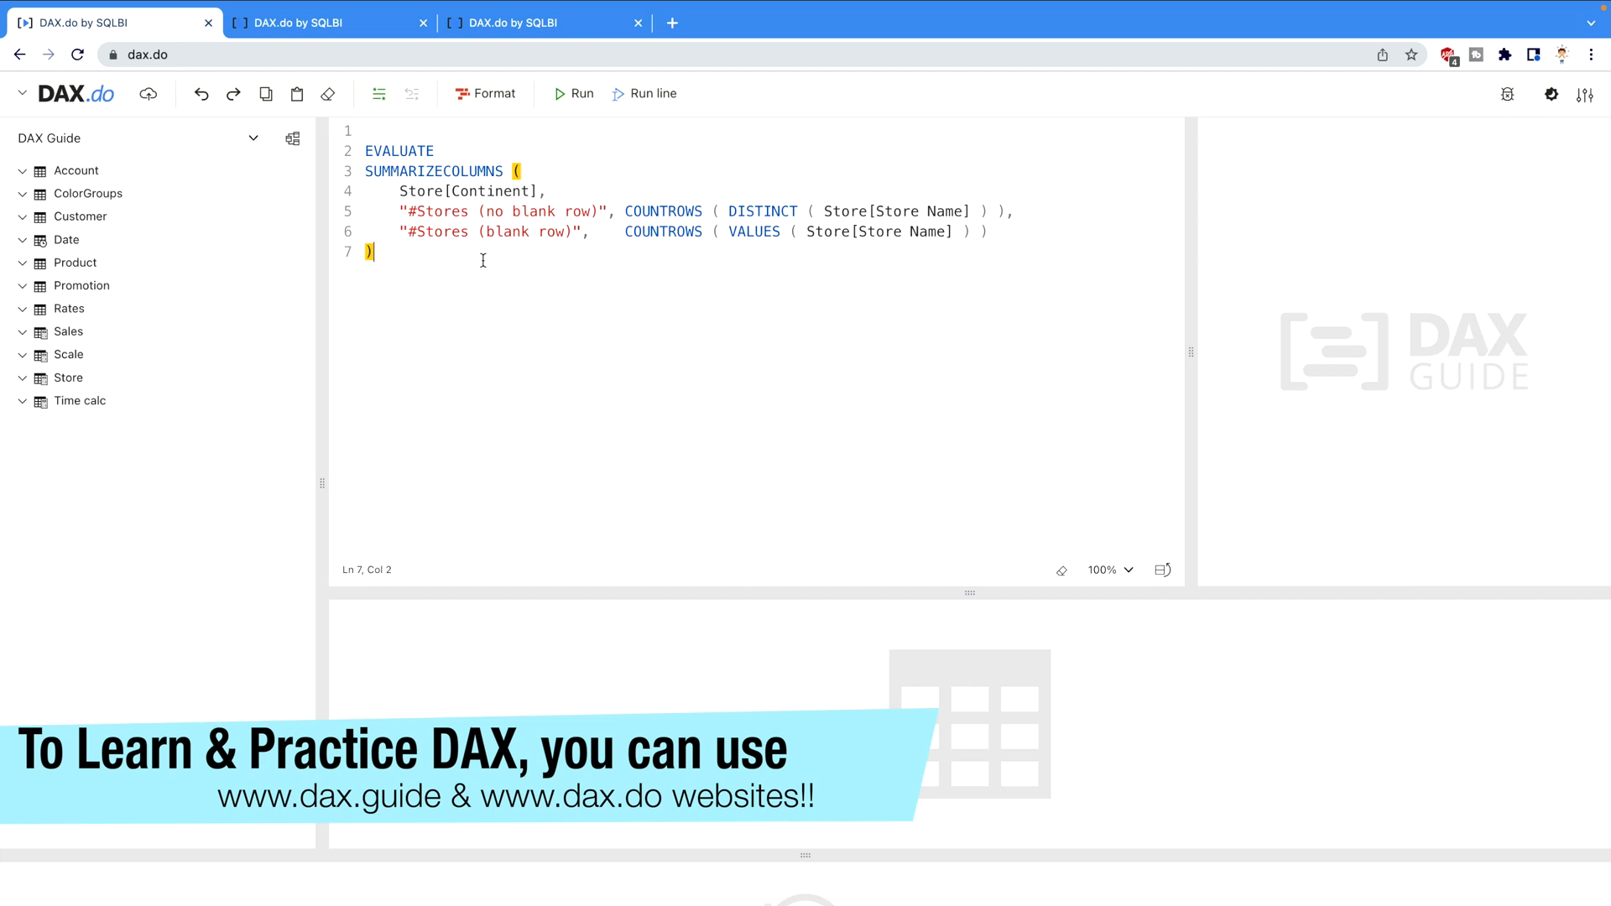
mouse_move(410, 250)
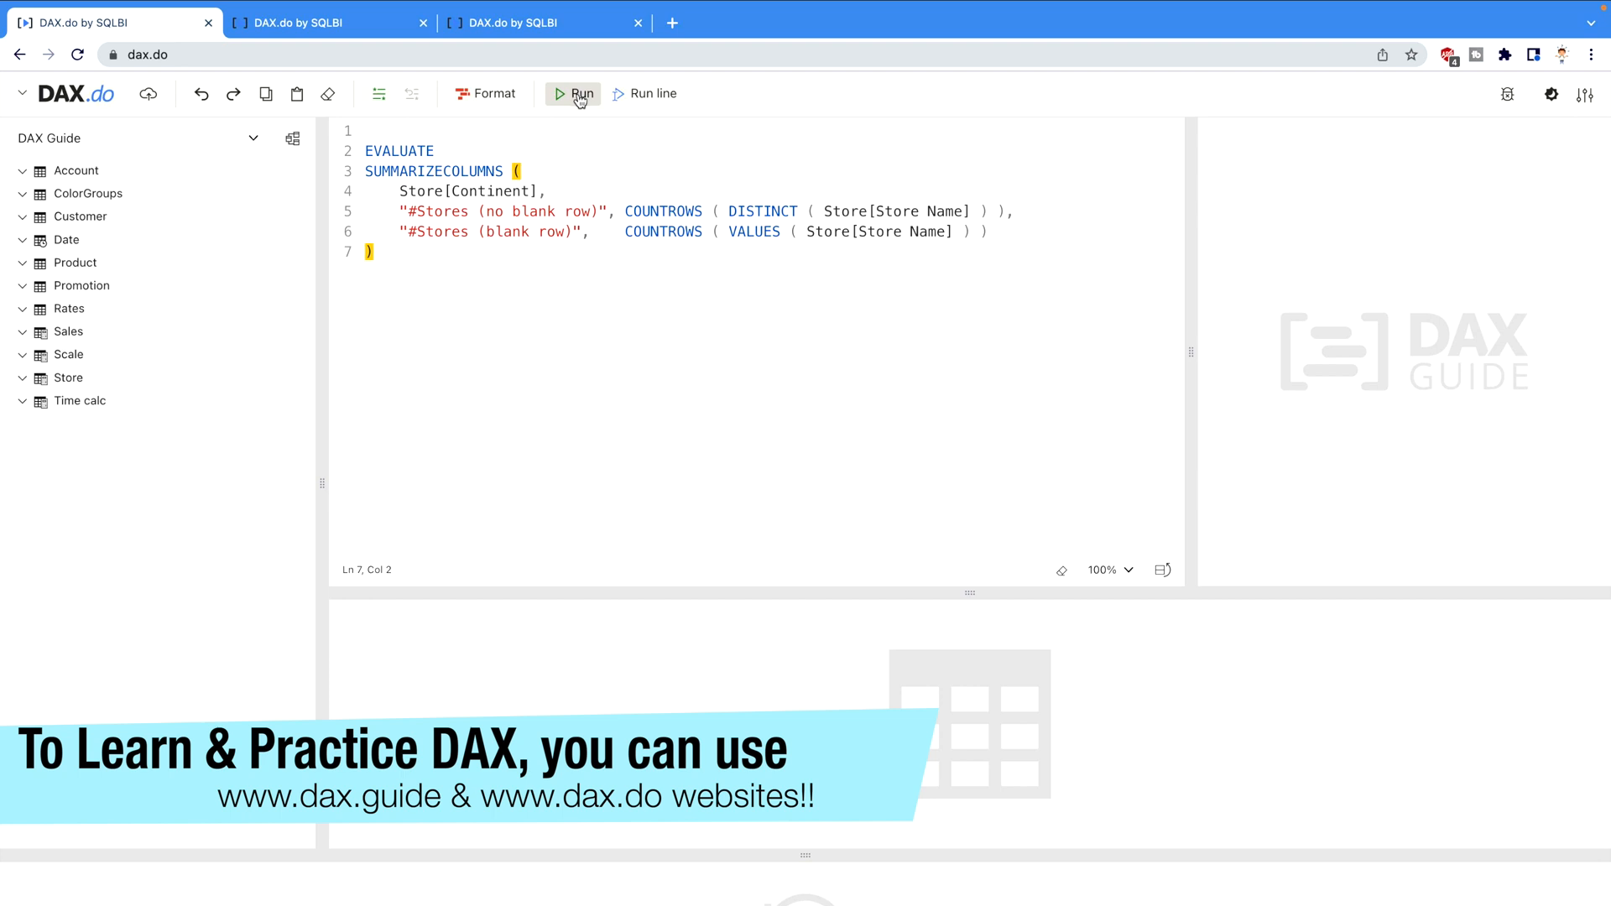
Run the SUMMARIZECOLUMNS query returning four continent rows with DISTINCT and VALUES store counts.
click(574, 94)
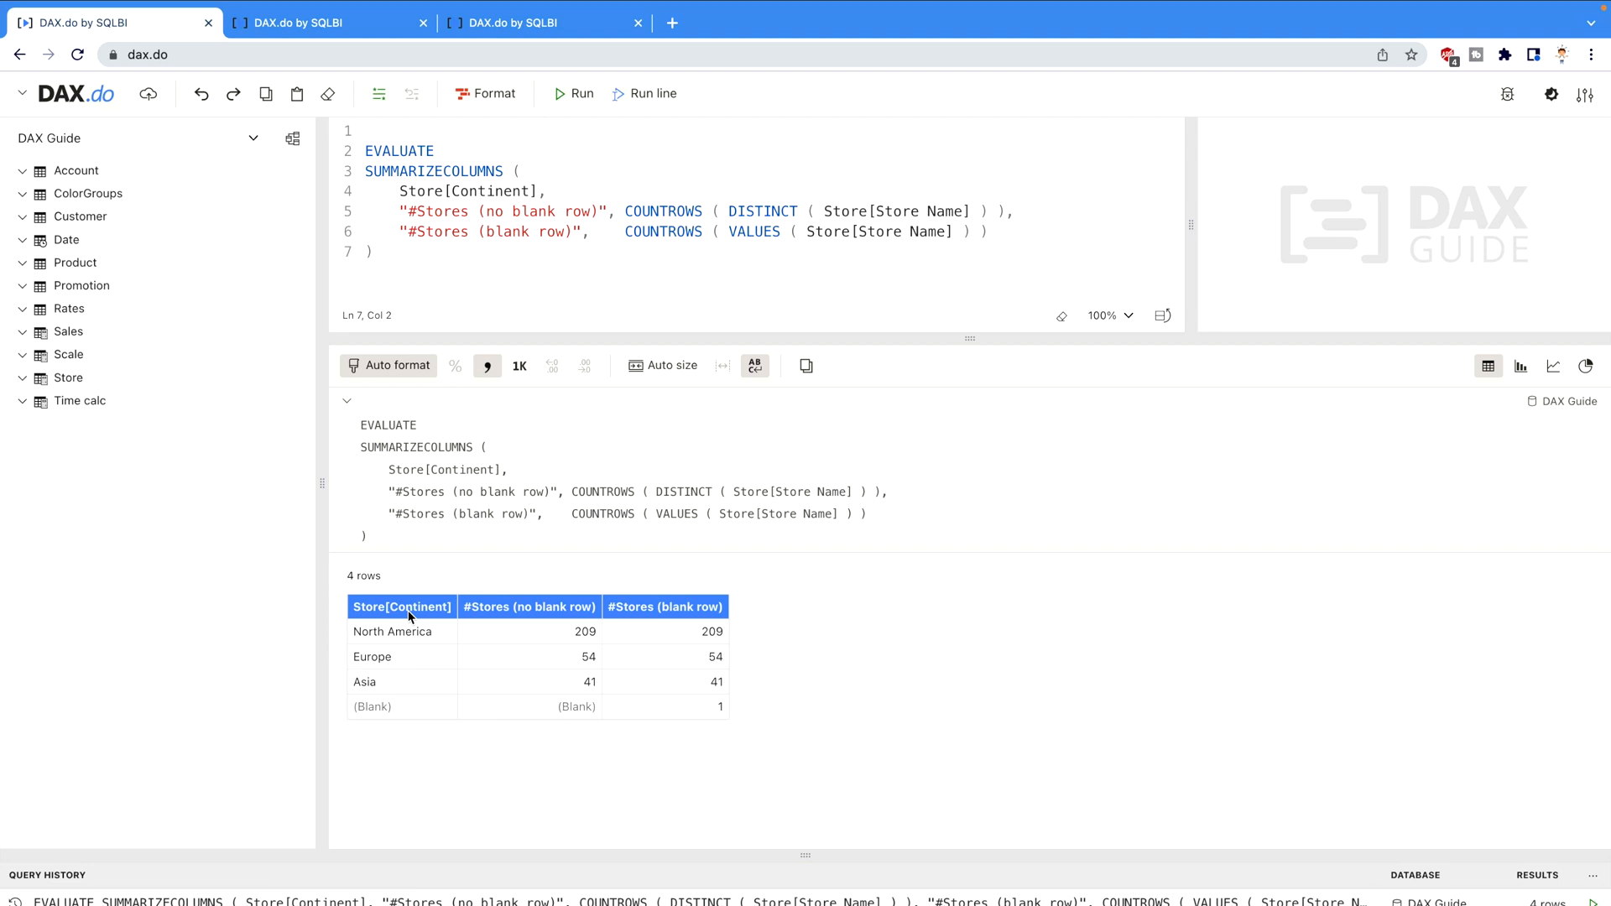
mouse_move(386, 705)
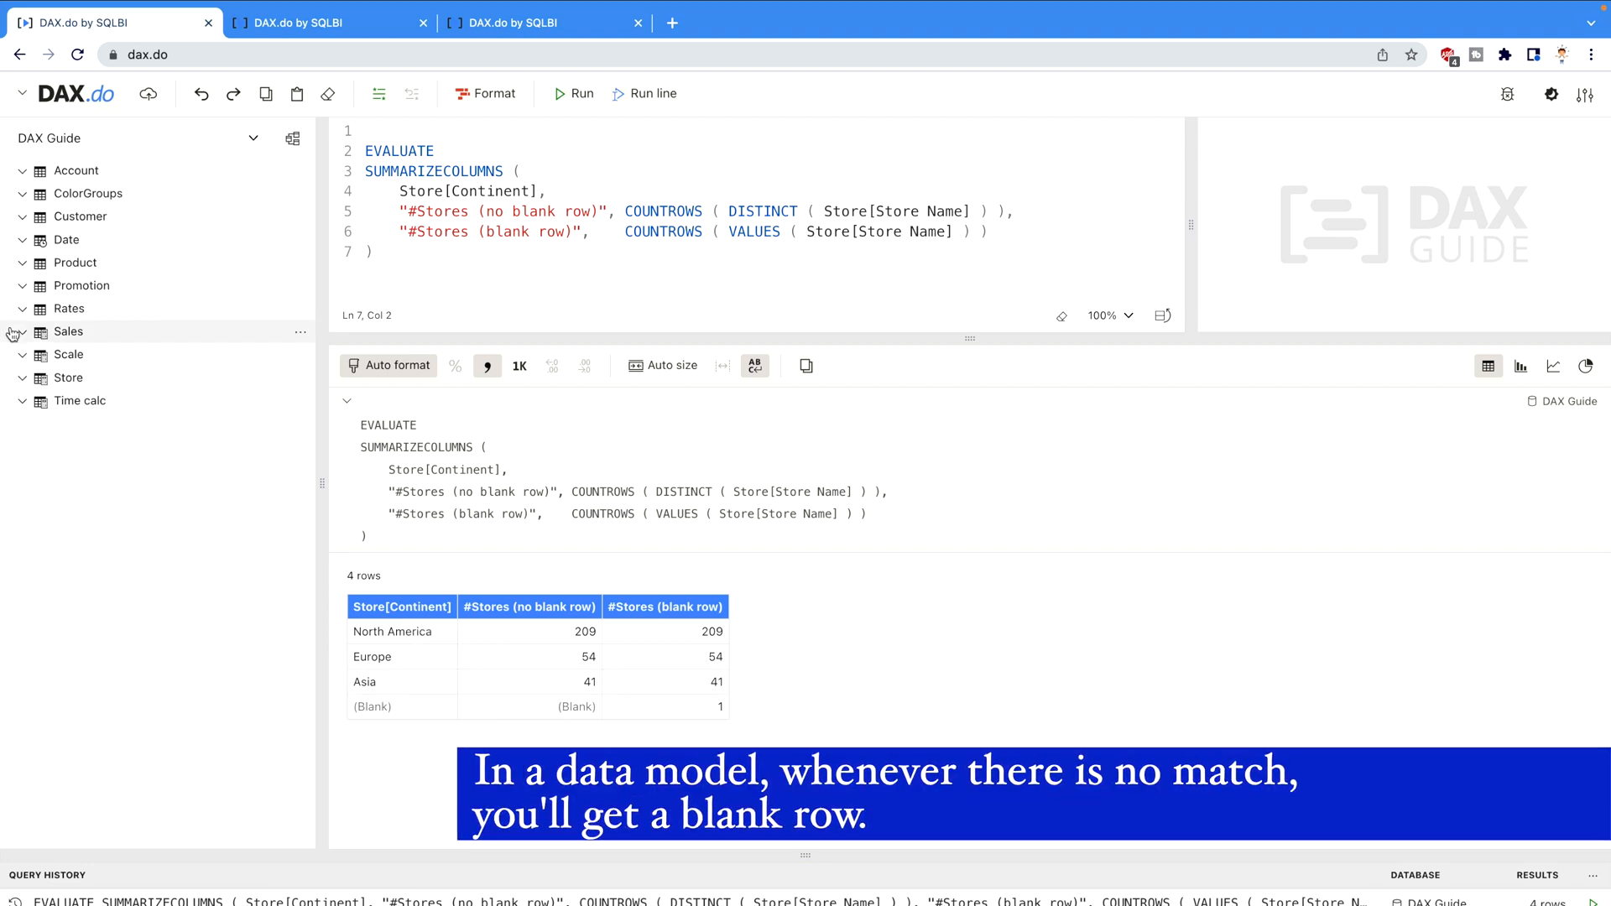
click(67, 378)
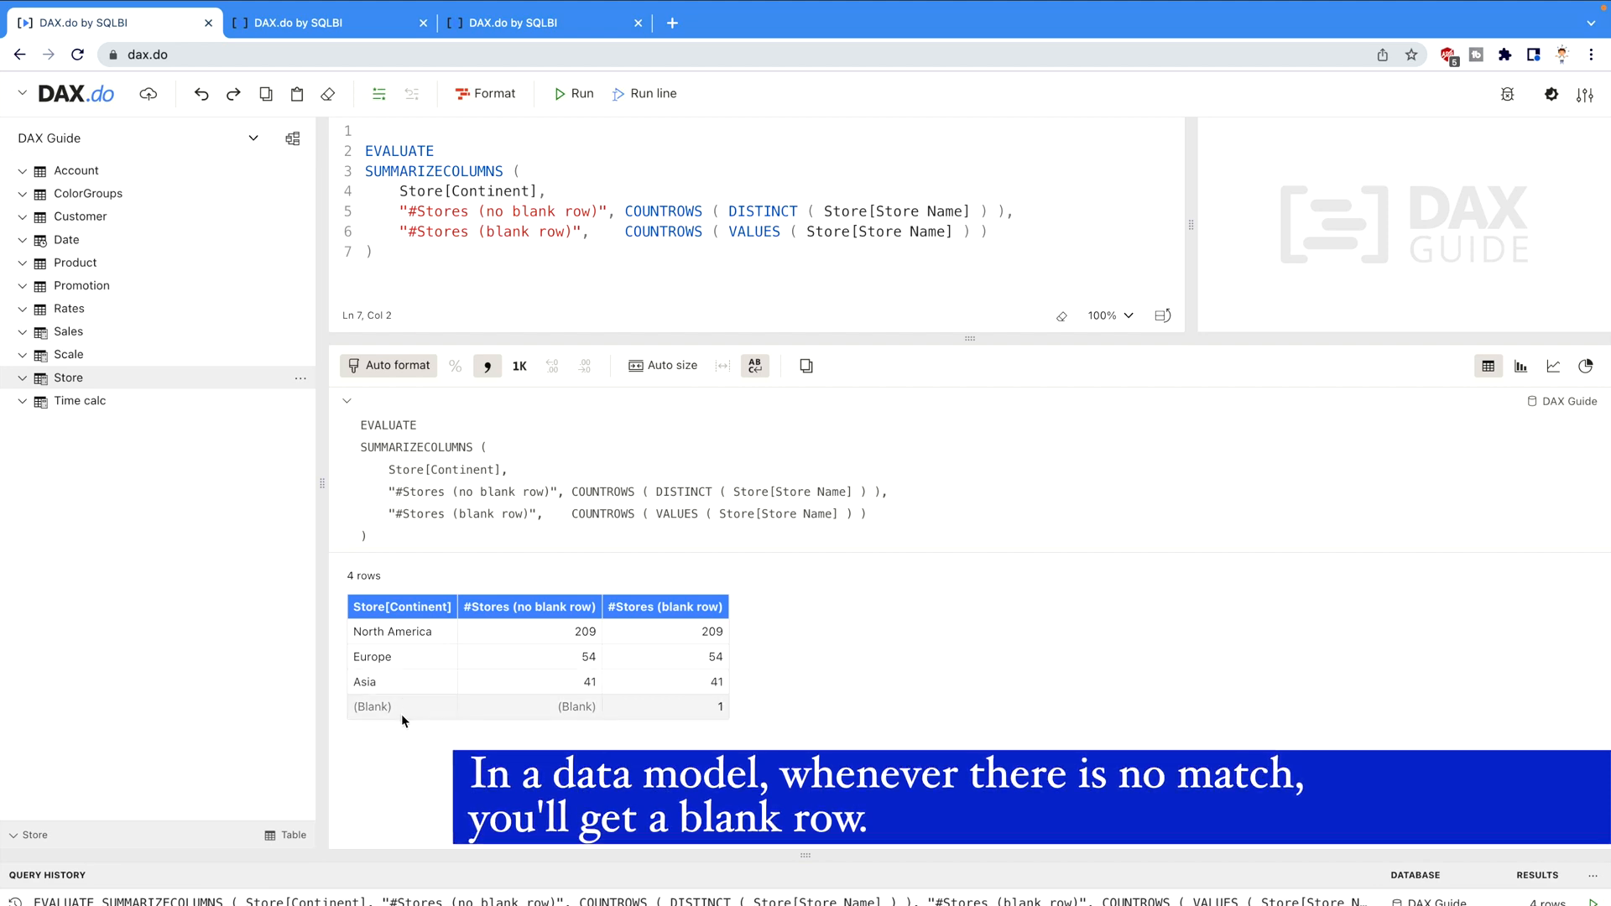
mouse_move(388, 685)
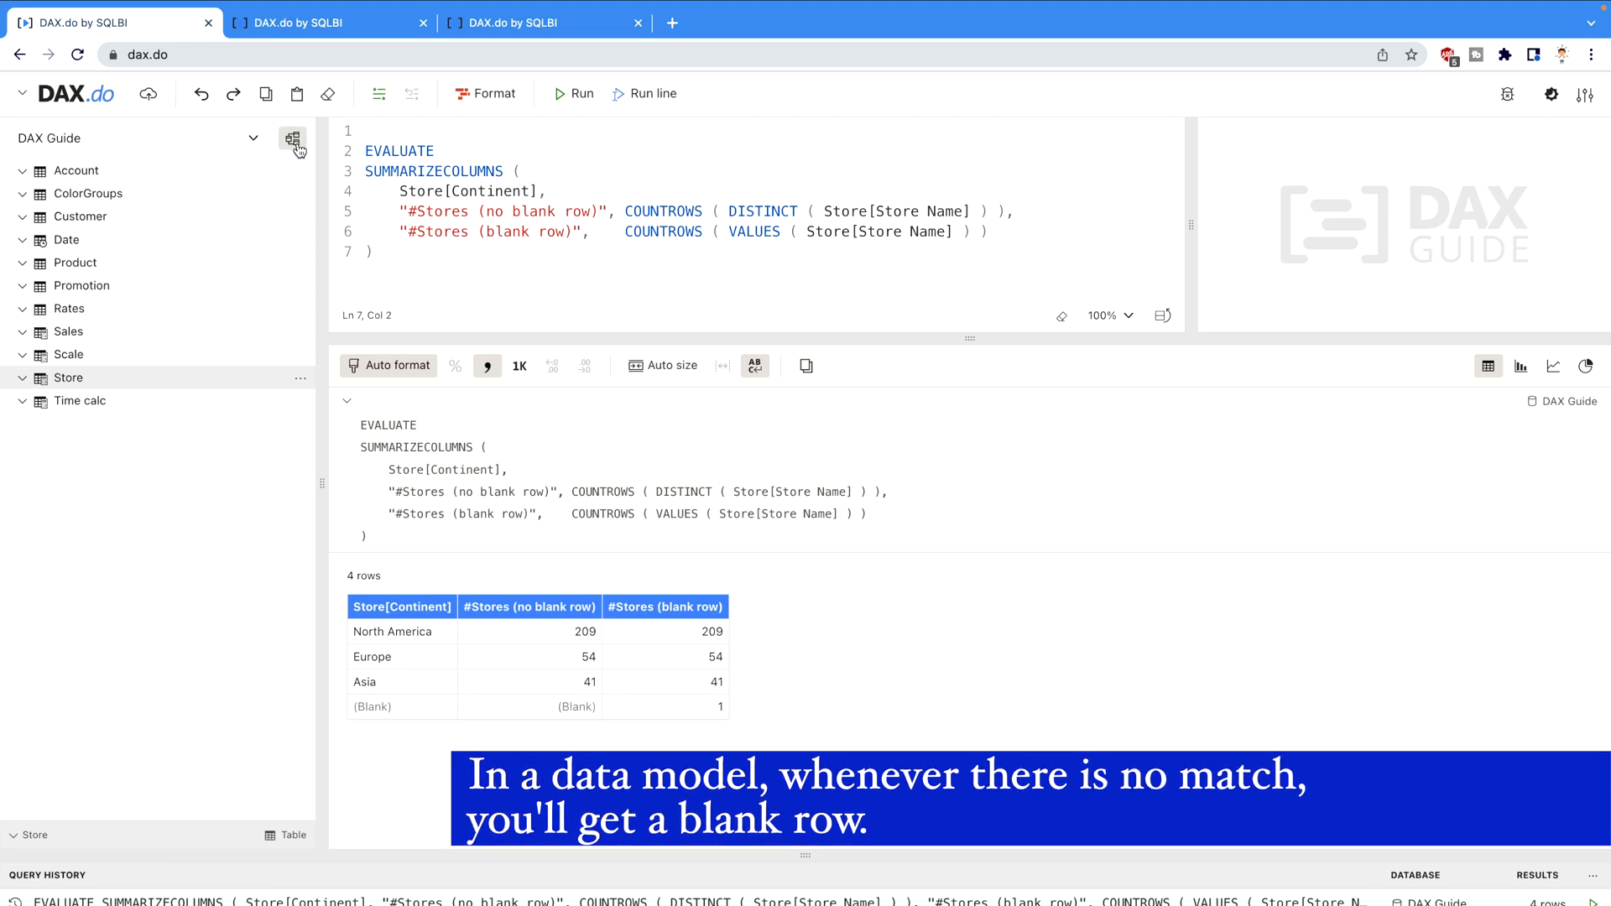
mouse_move(293, 139)
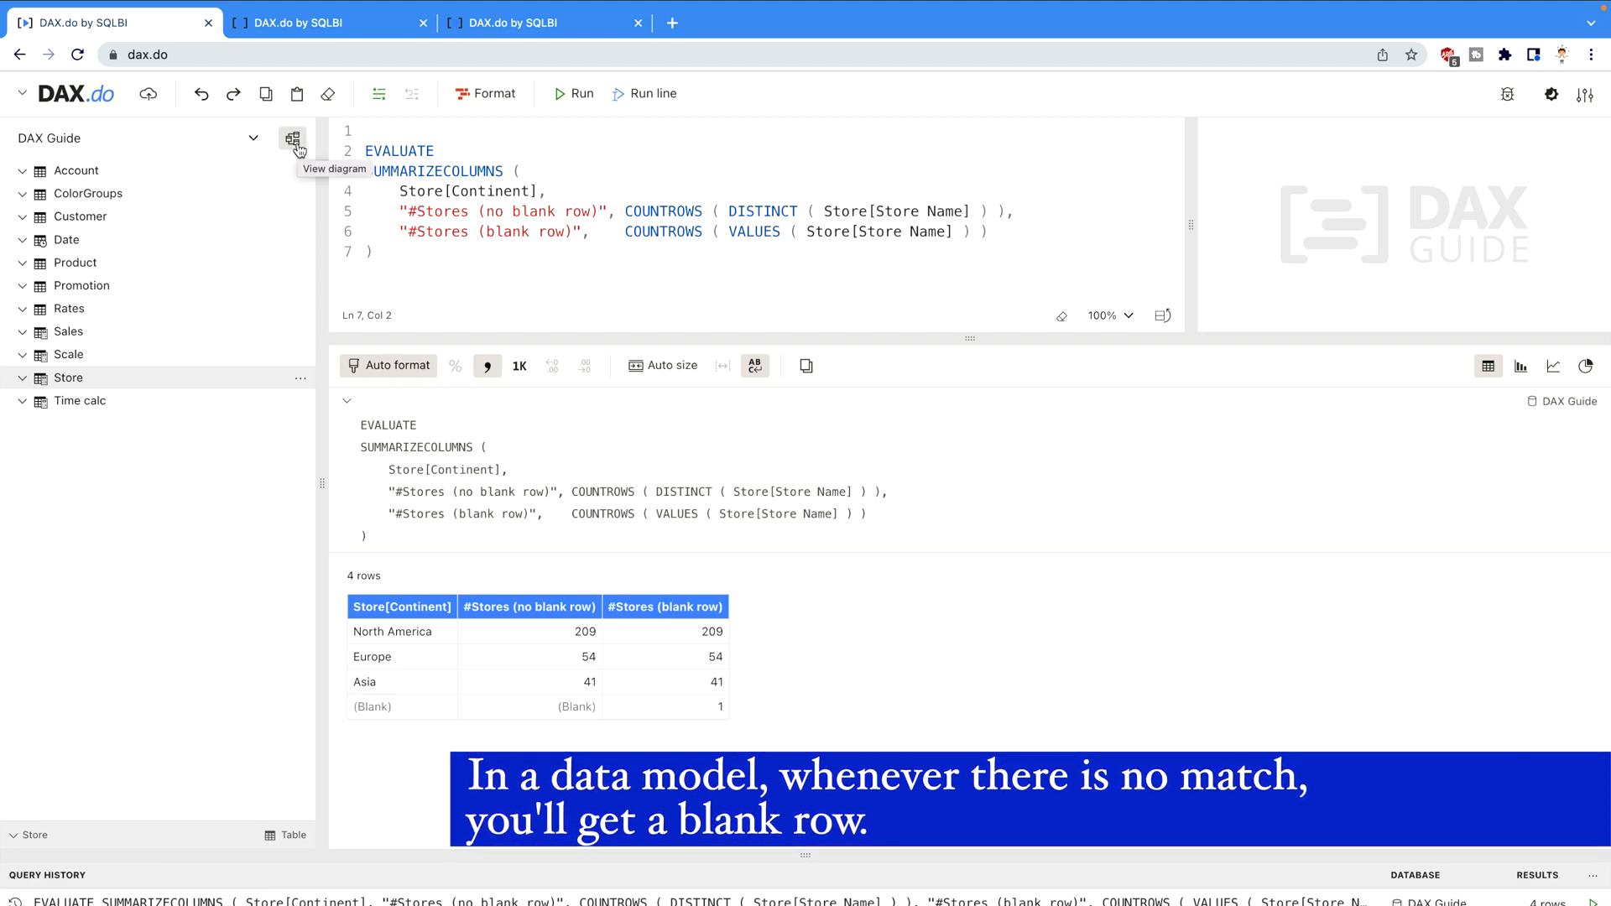
click(292, 139)
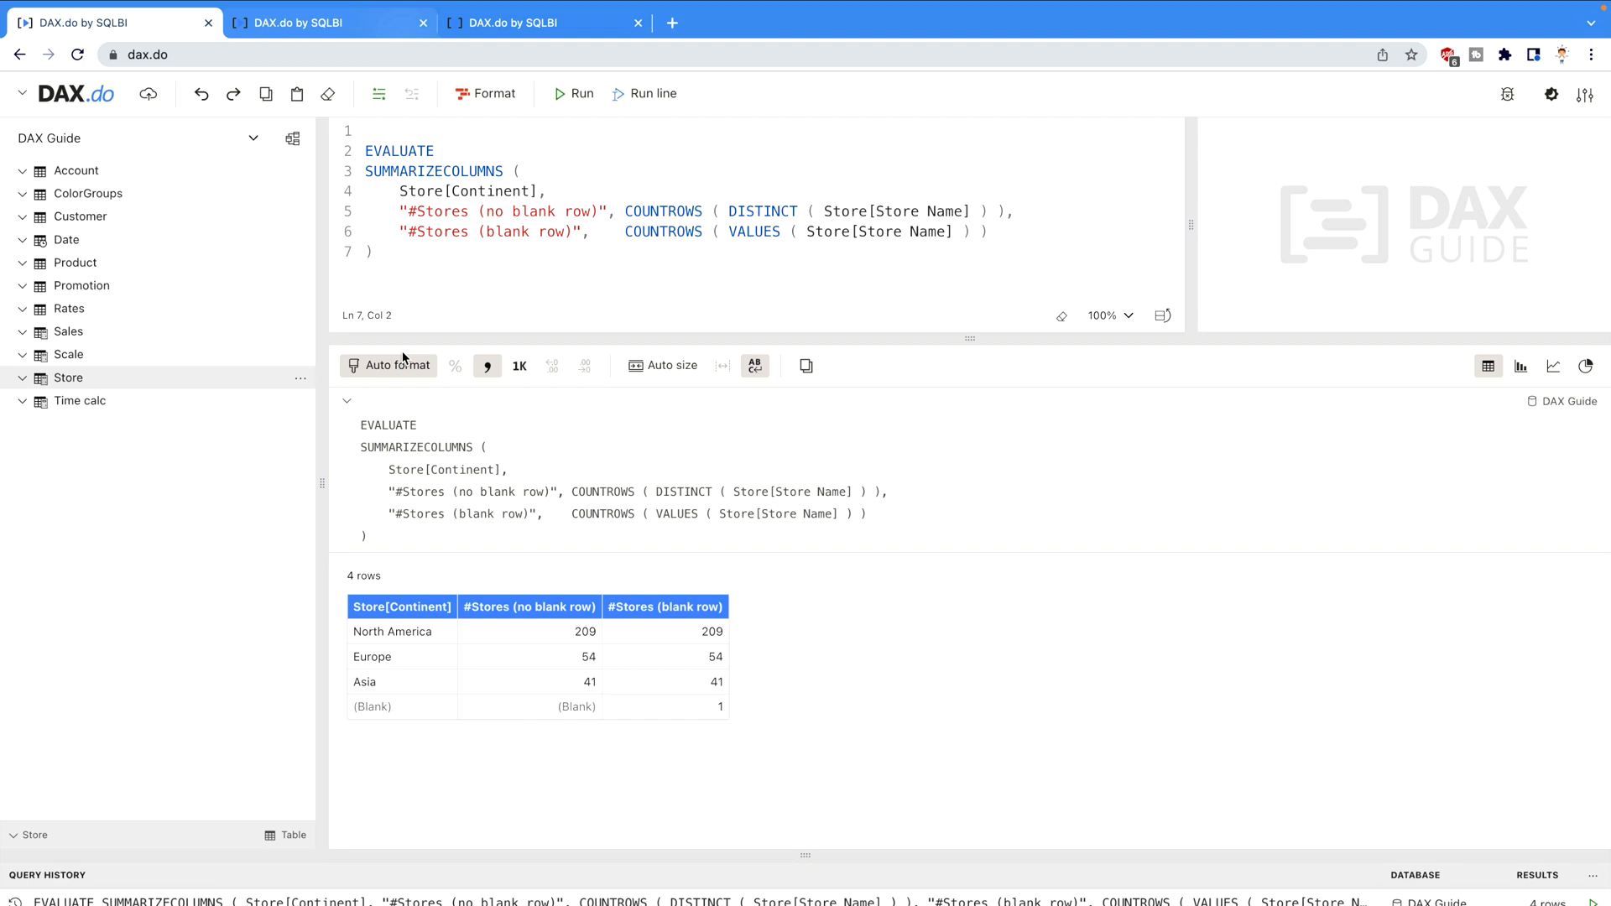
mouse_move(527, 633)
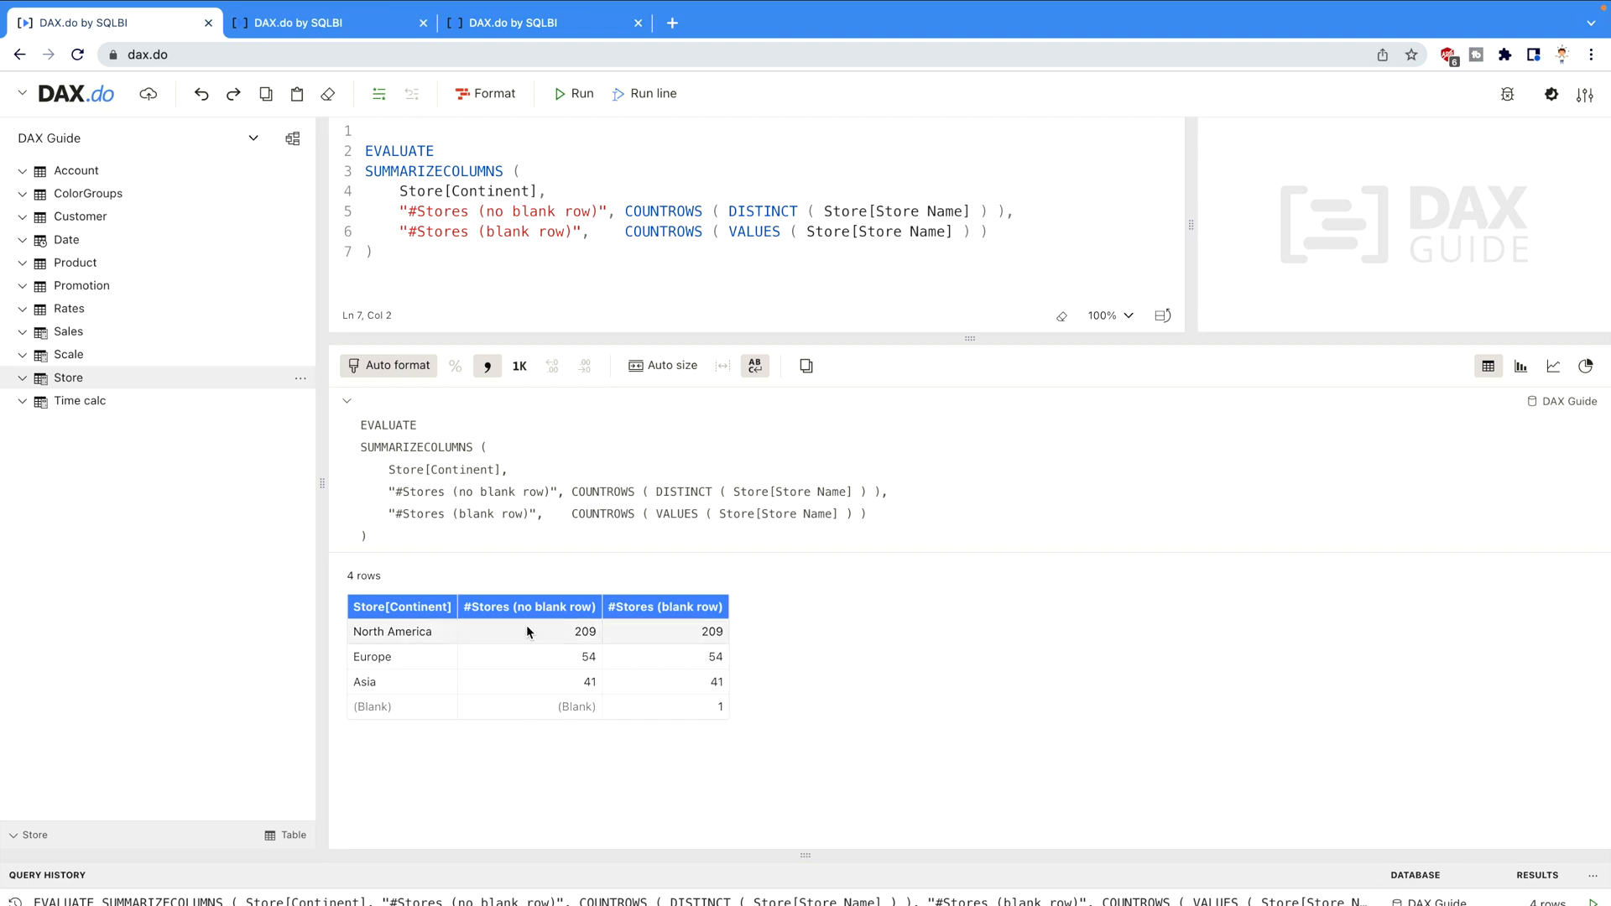
mouse_move(558, 617)
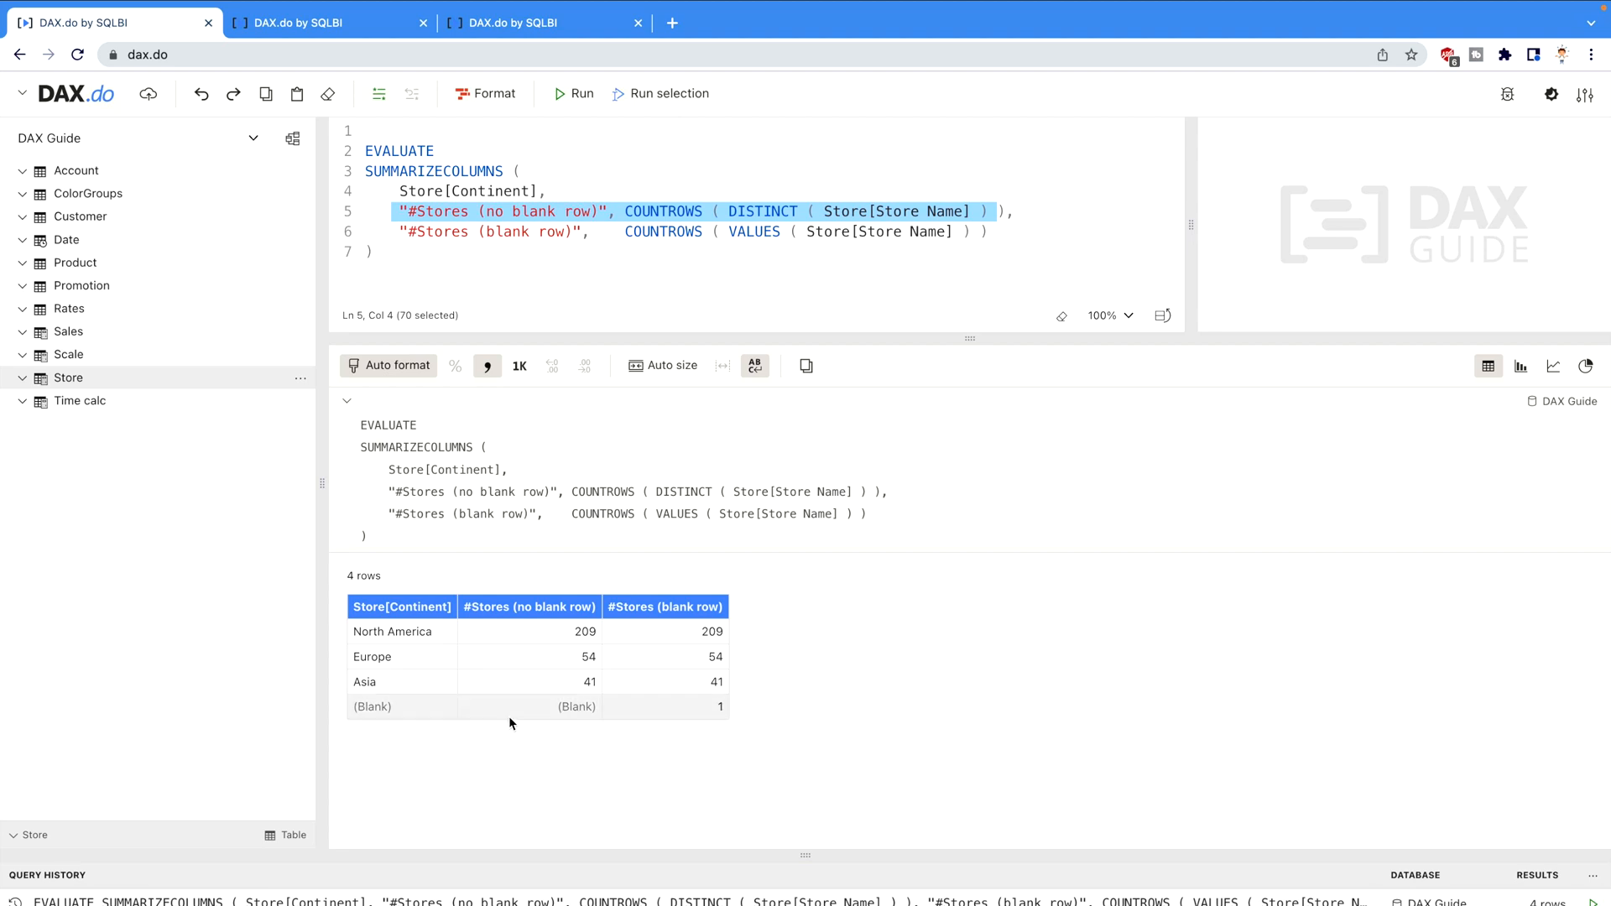
mouse_move(563, 663)
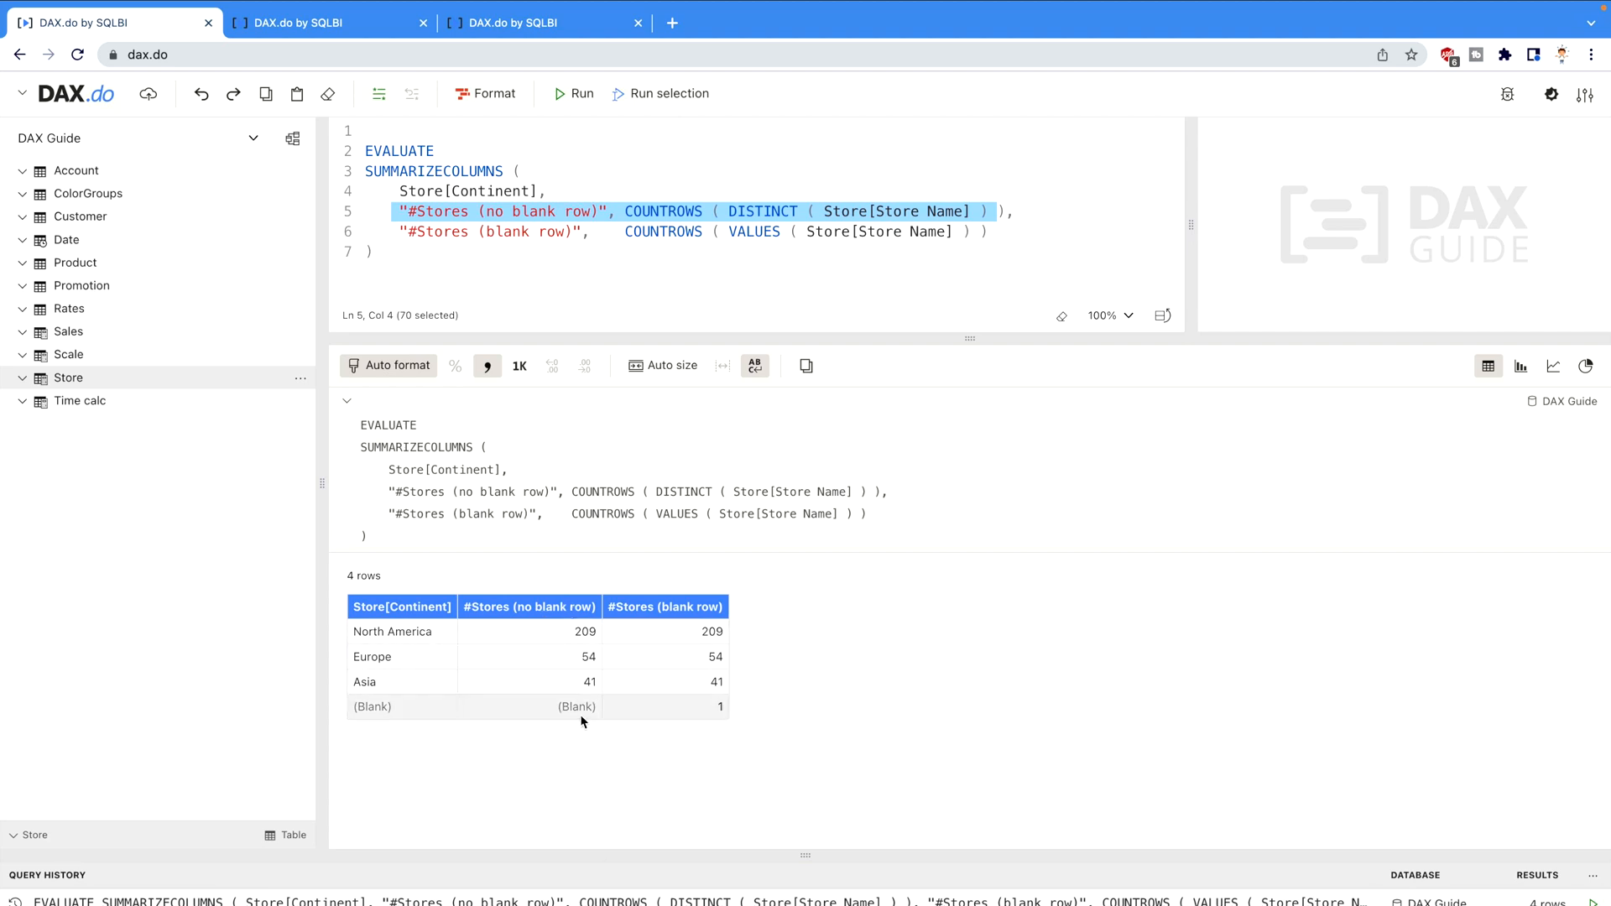
mouse_move(673, 731)
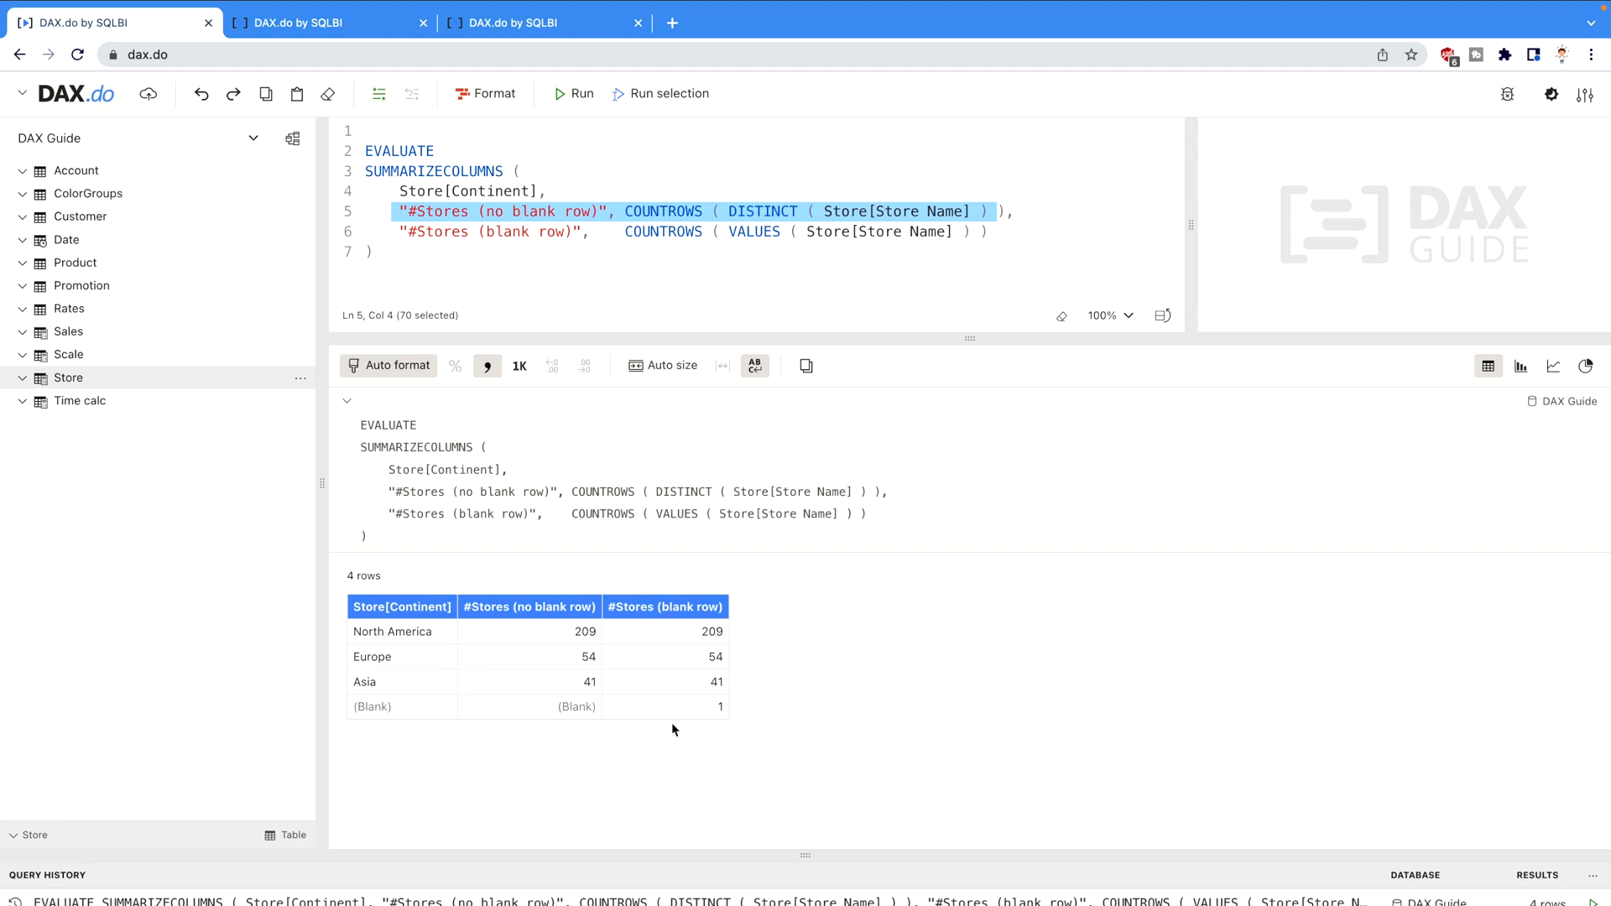
mouse_move(706, 735)
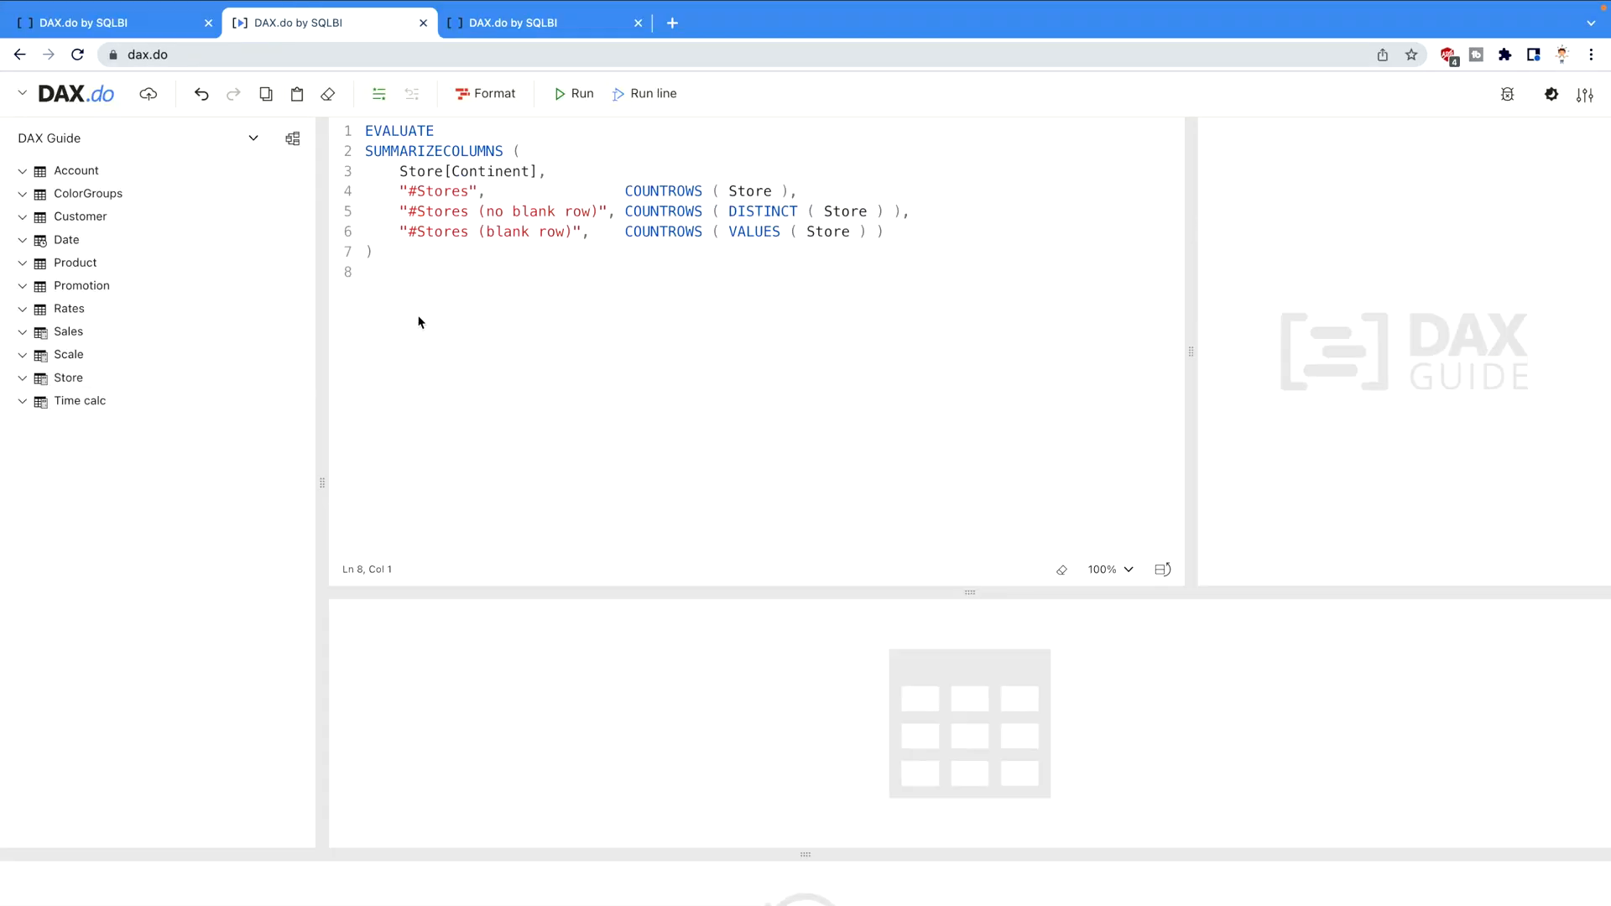
mouse_move(498, 313)
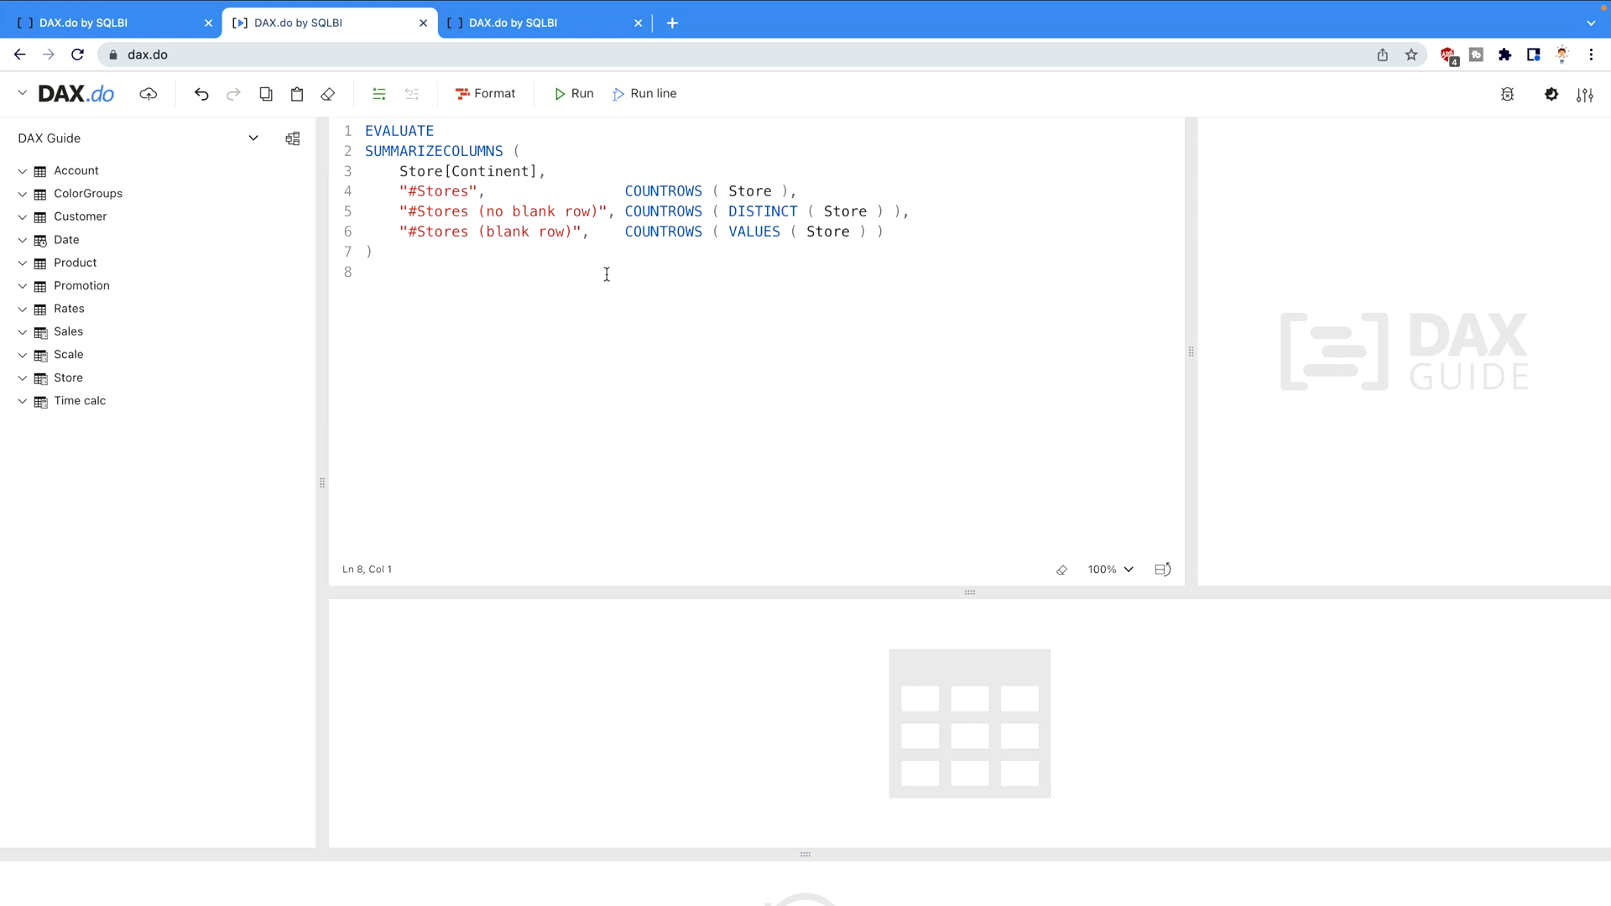
mouse_move(655, 302)
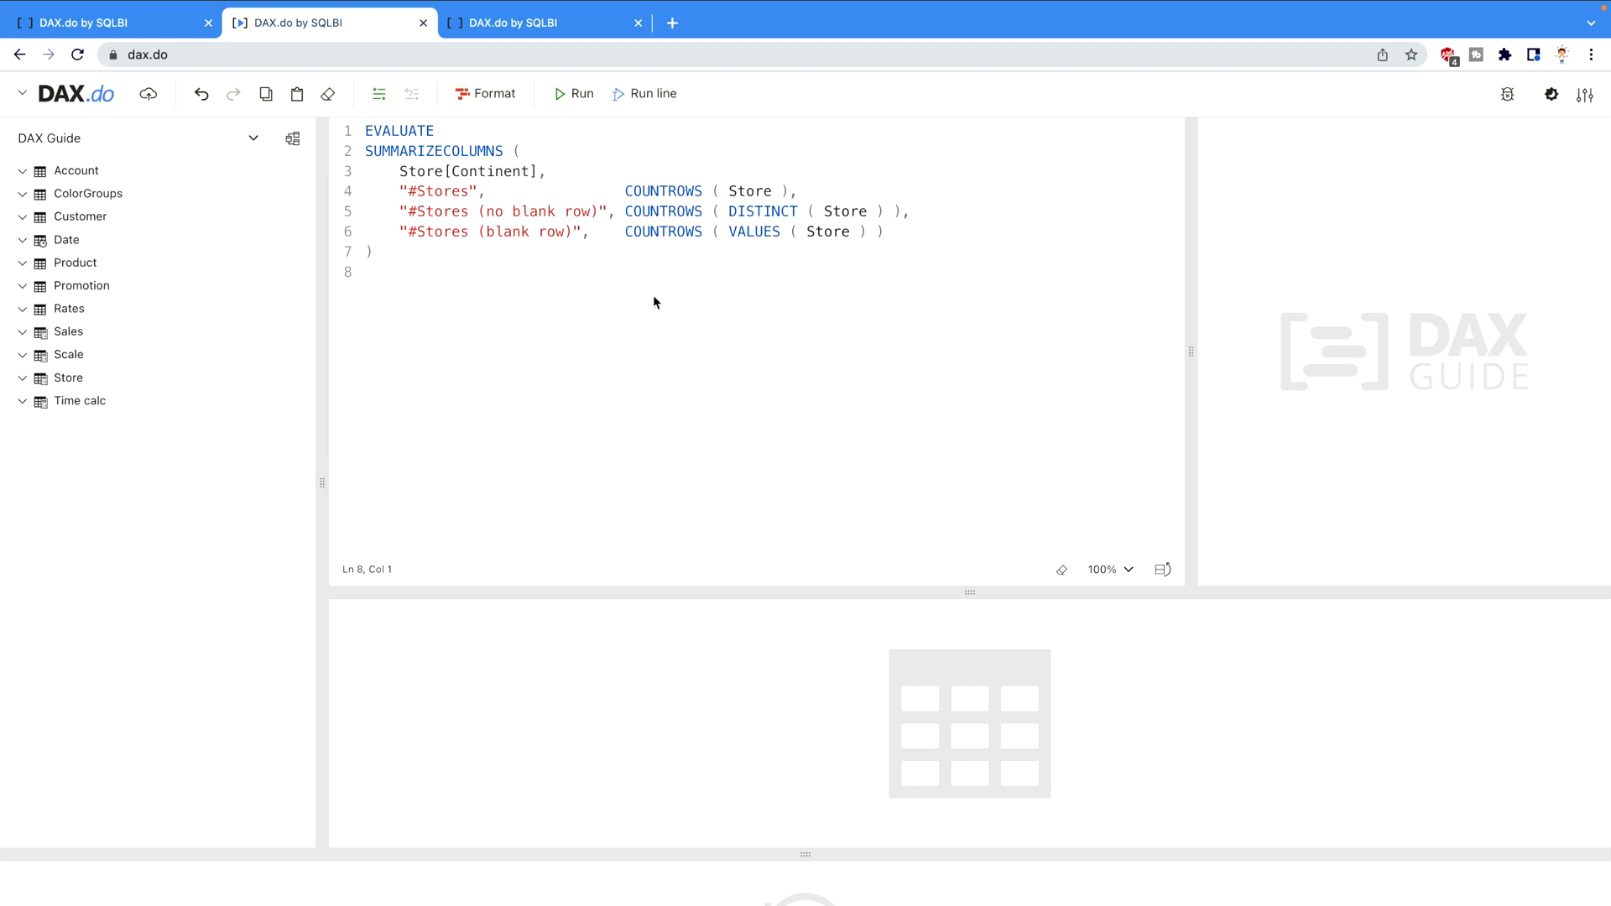
mouse_move(732, 304)
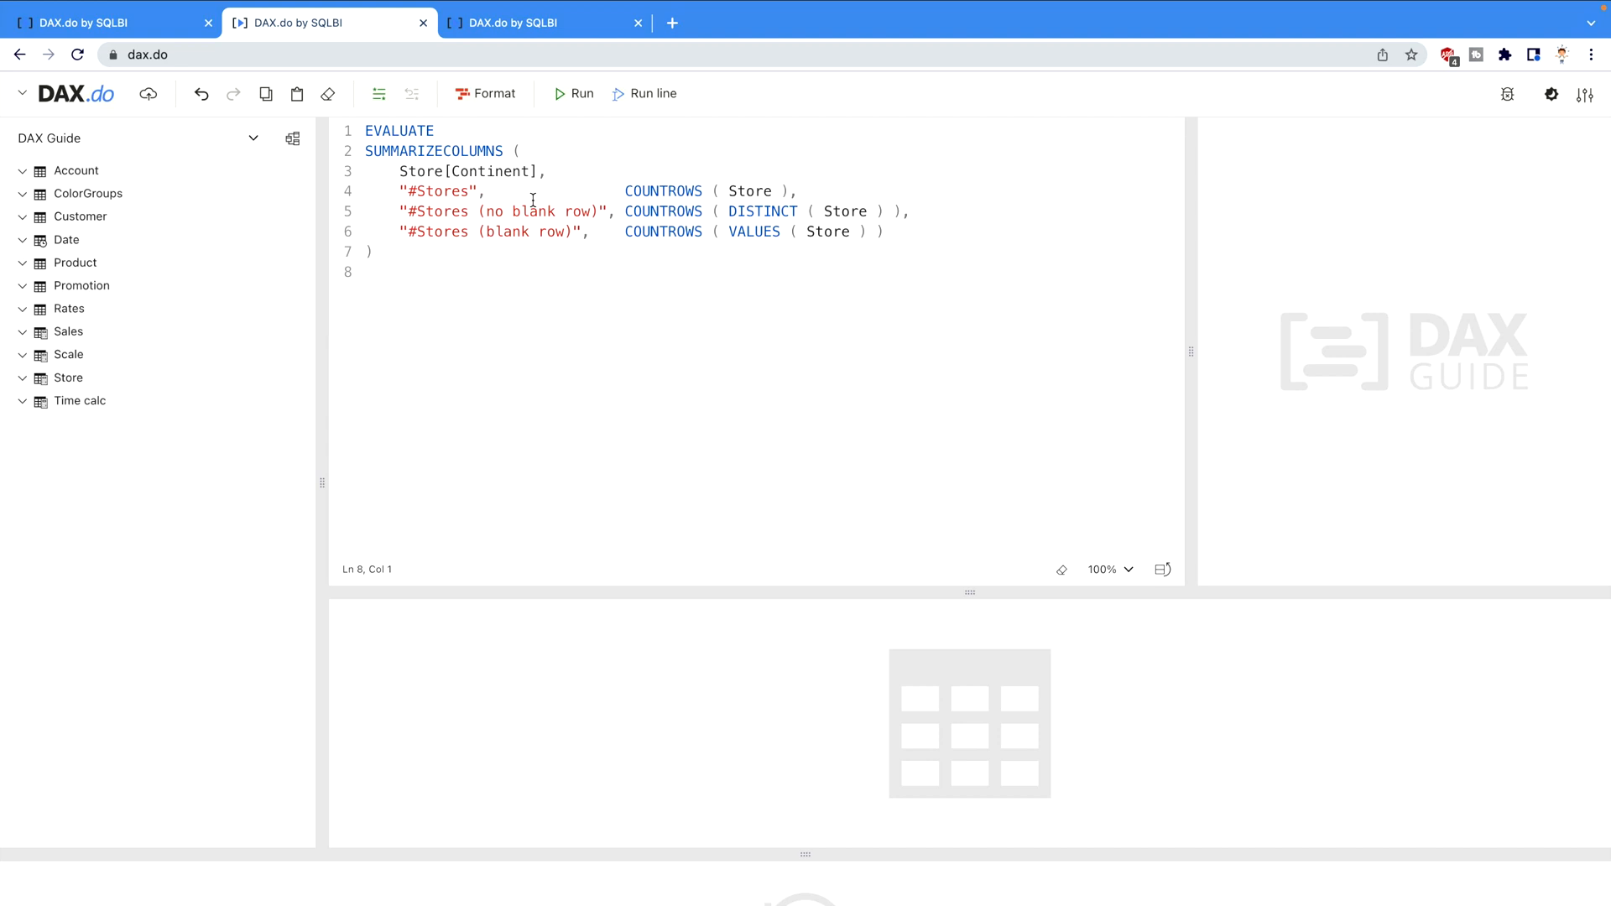
Run the whole-table query returning four rows where only VALUES(Store) counts the blank row.
click(574, 94)
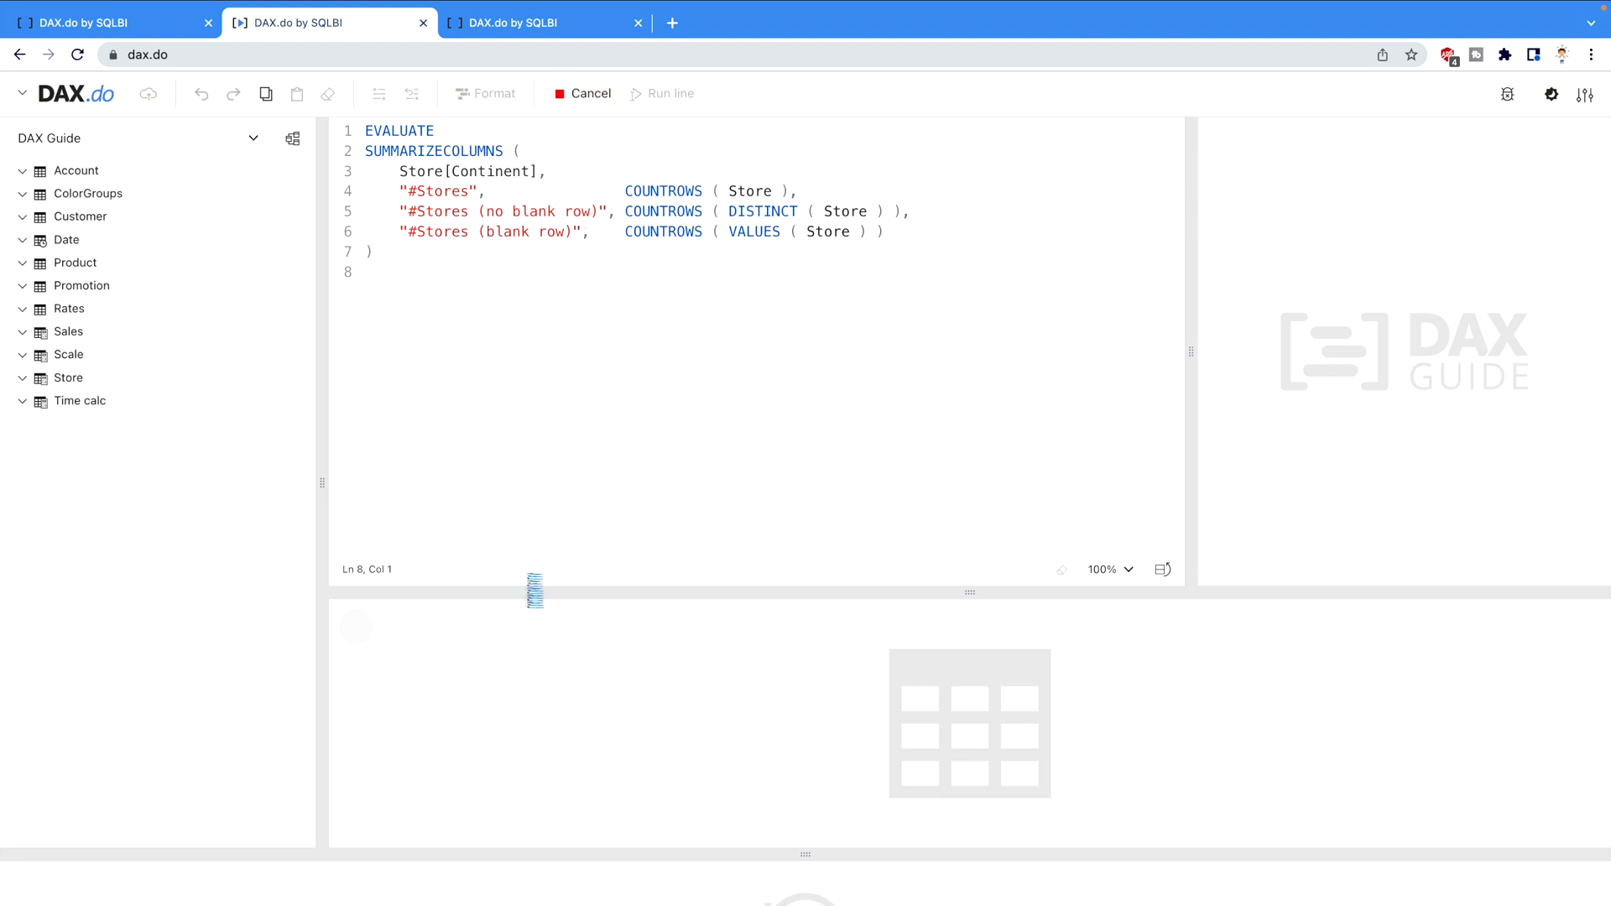
click(573, 94)
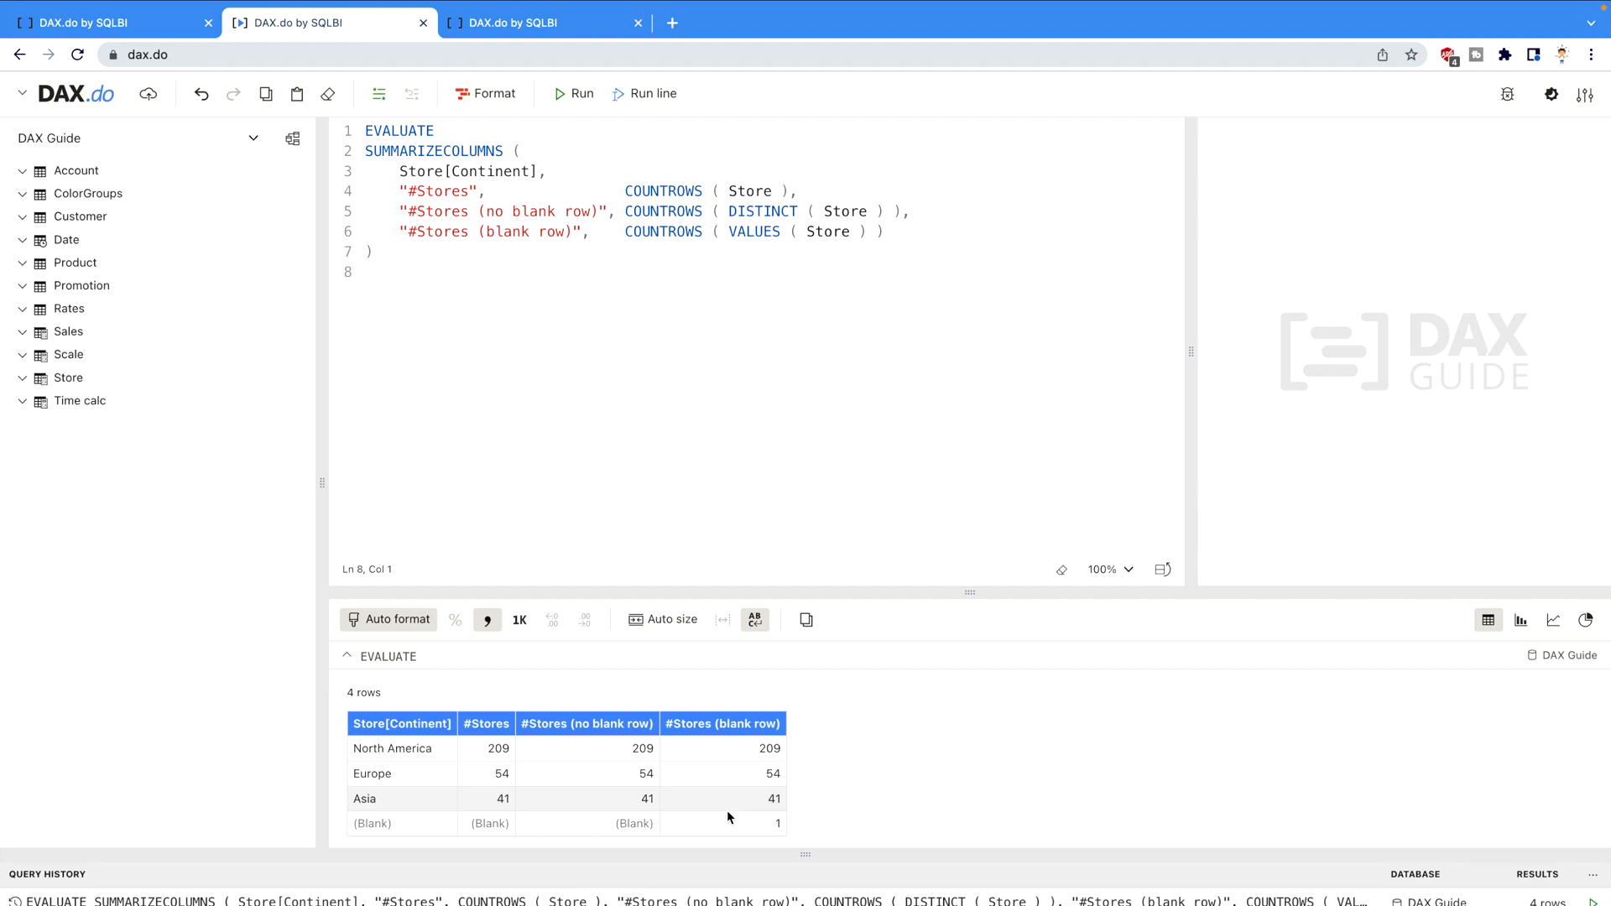
mouse_move(544, 364)
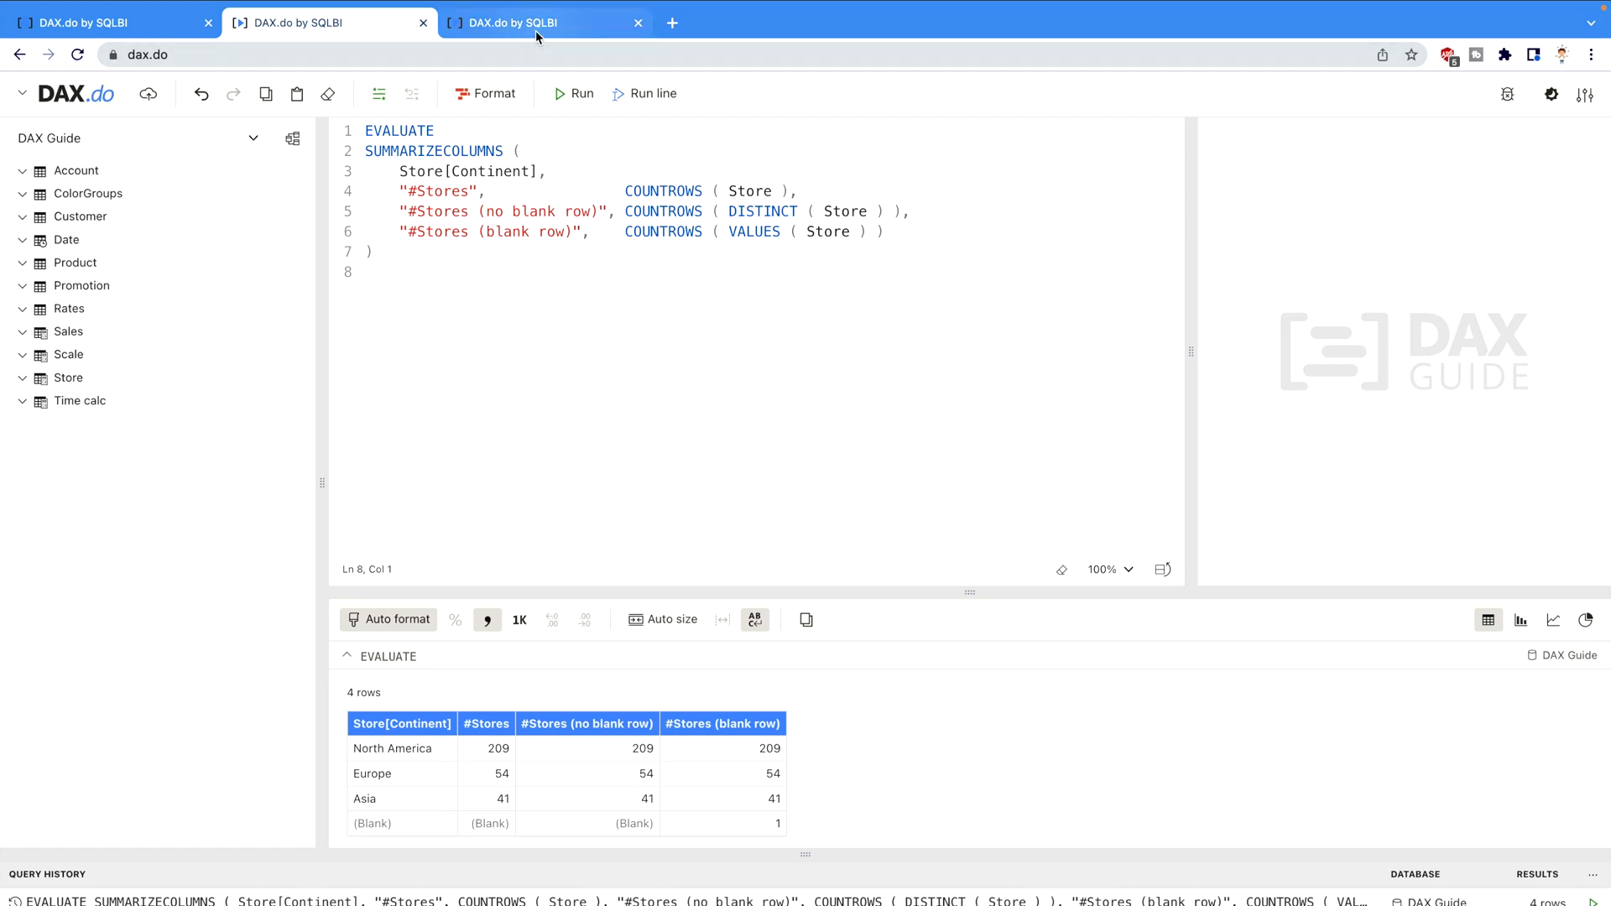
Switch to the third query and run it on the Stores variable, producing the VALUES error.
click(544, 22)
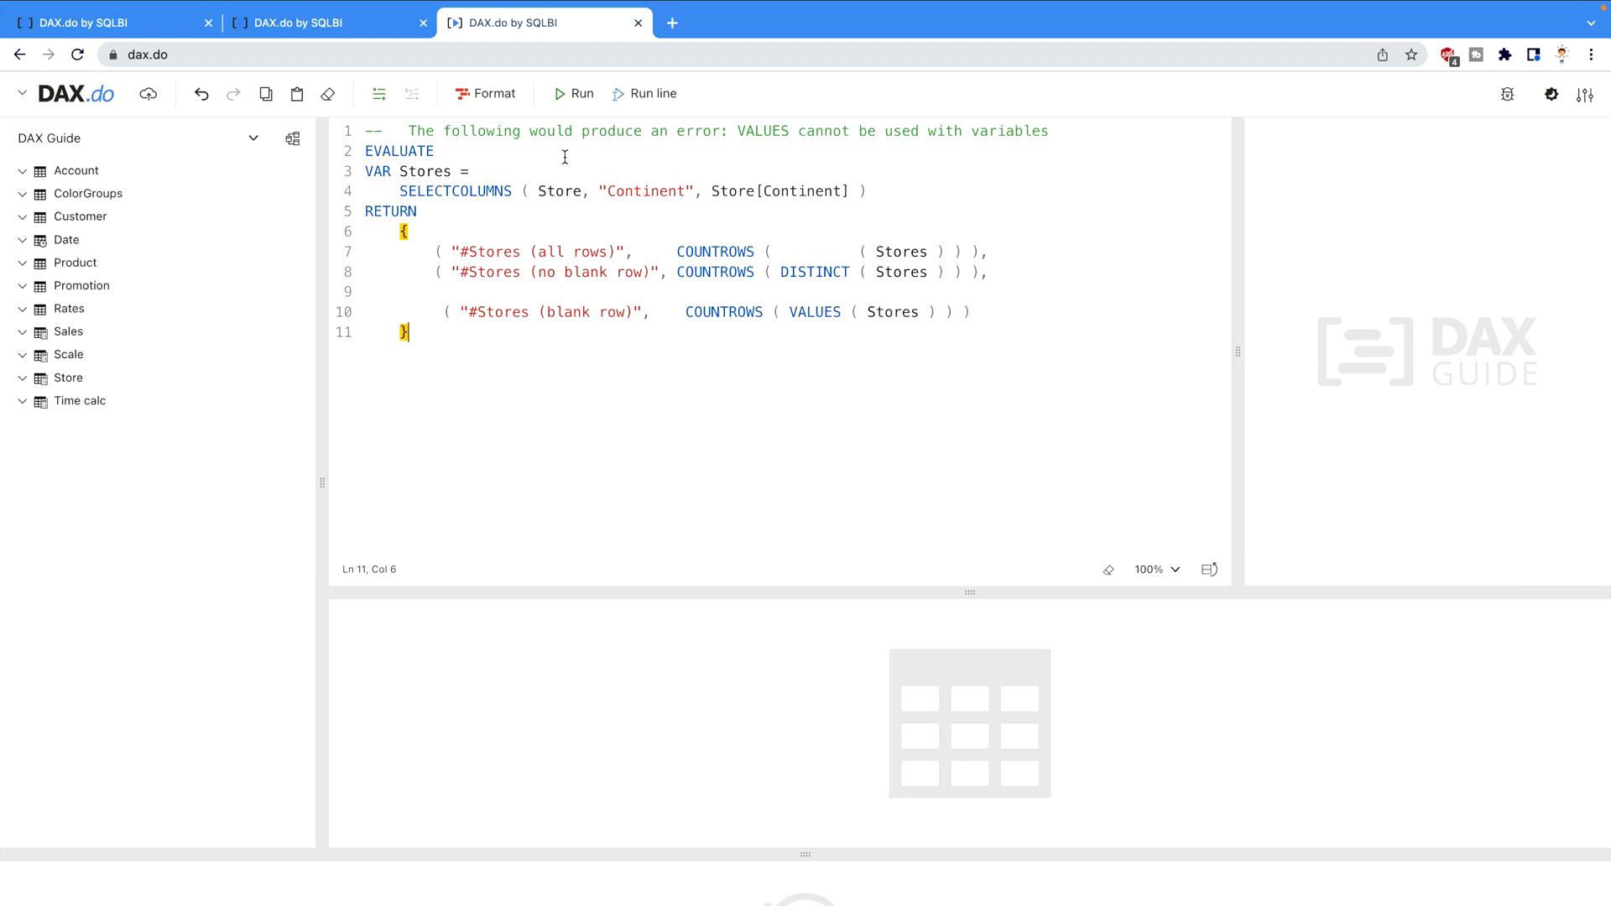
mouse_move(440, 309)
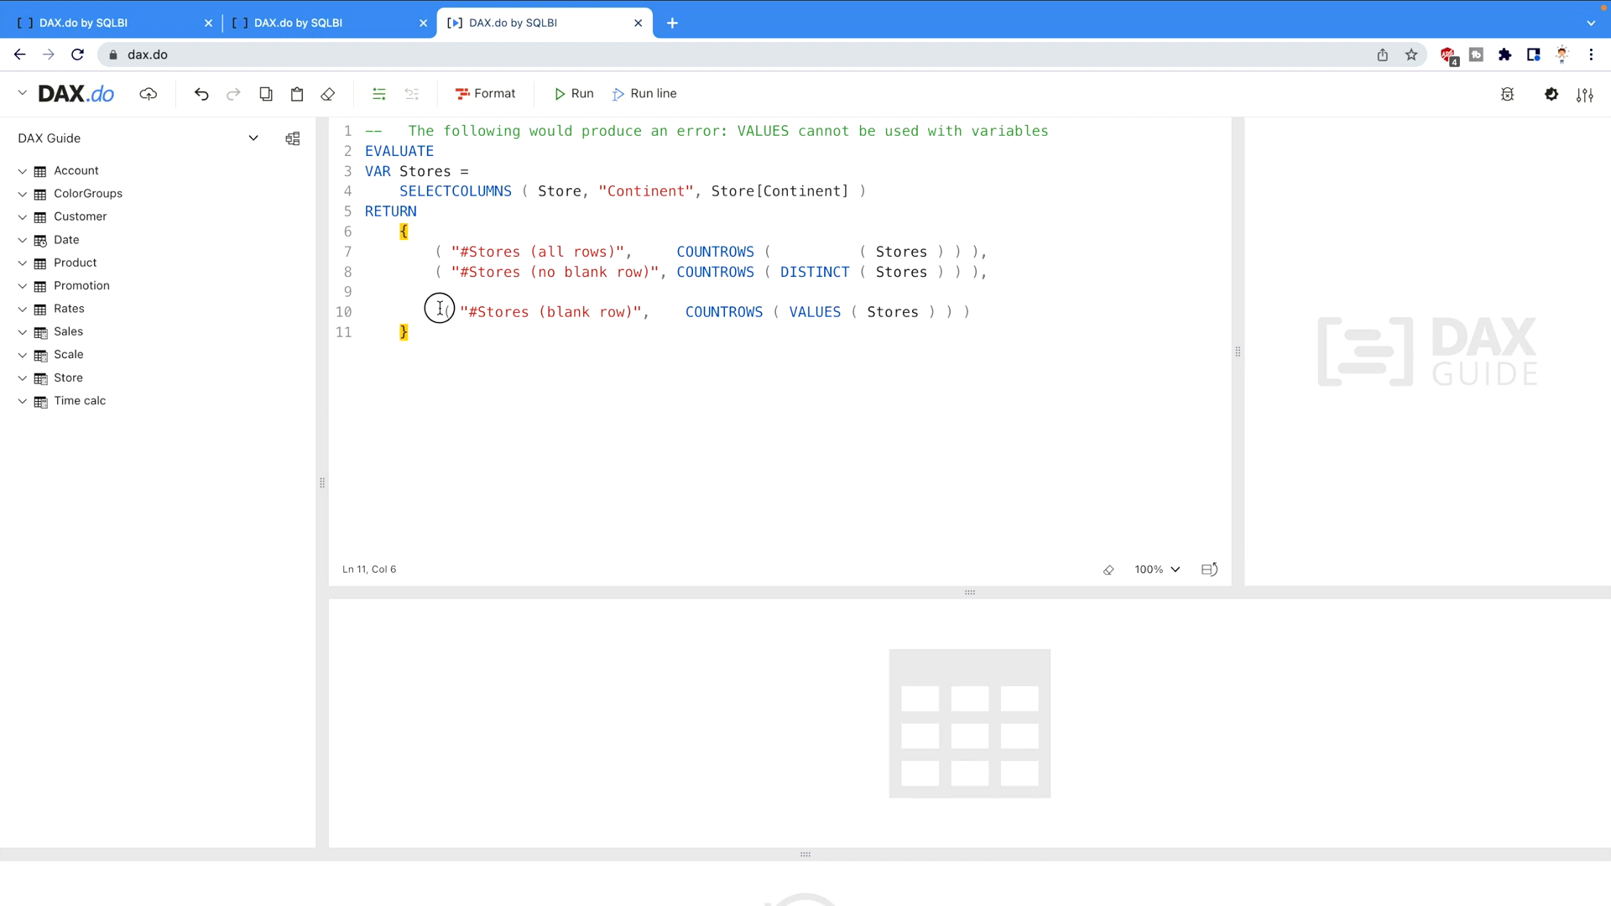
drag(440, 312, 935, 312)
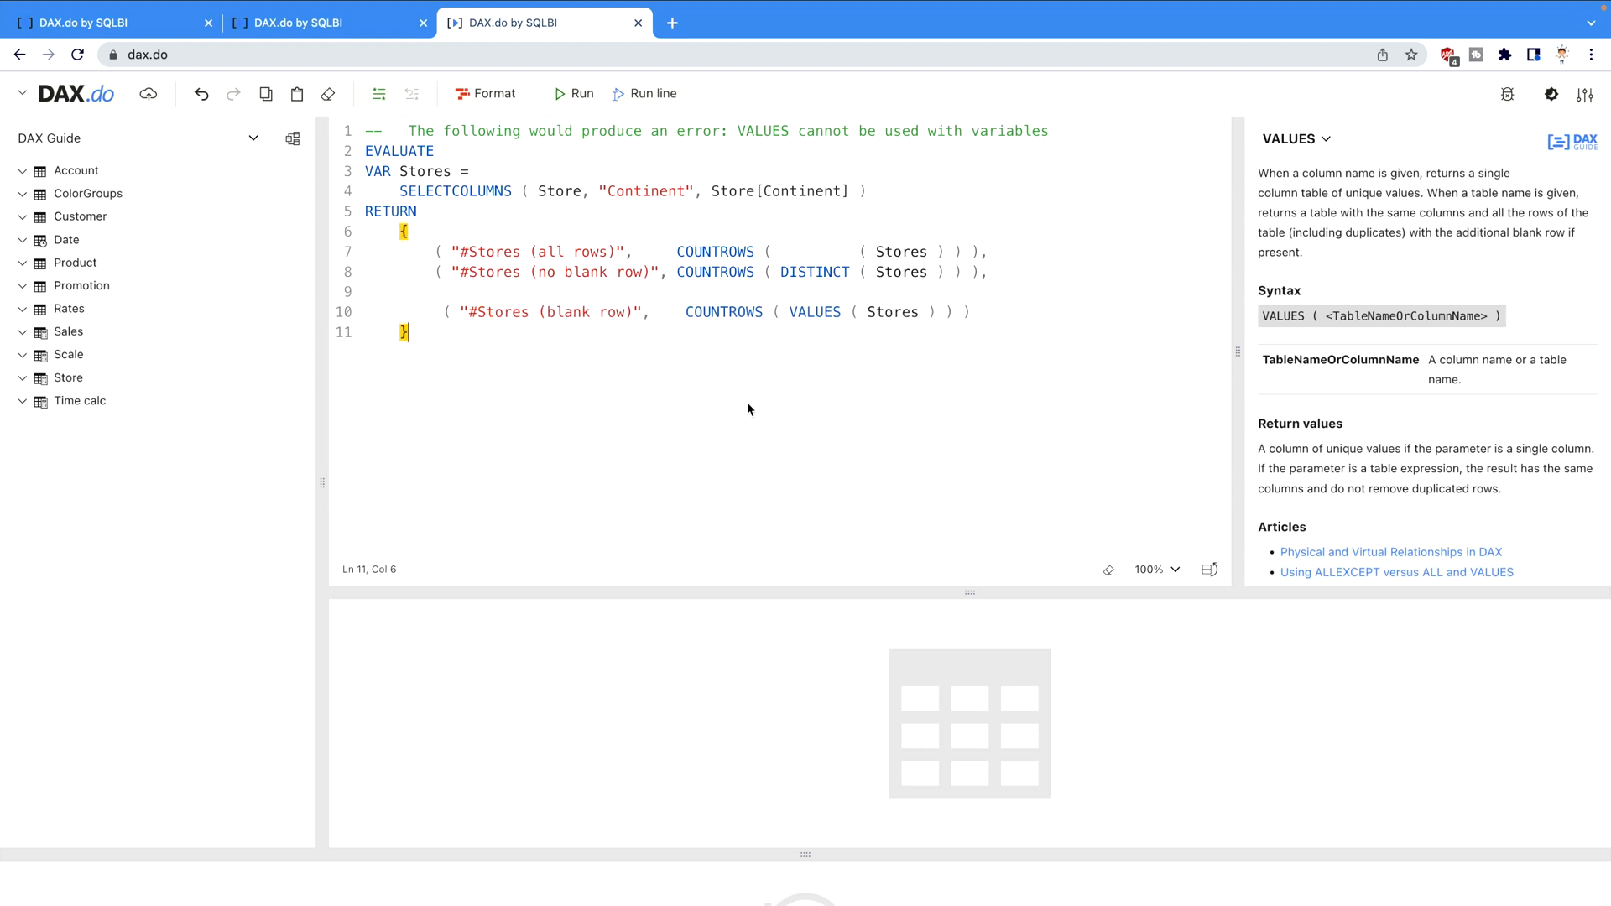
mouse_move(574, 94)
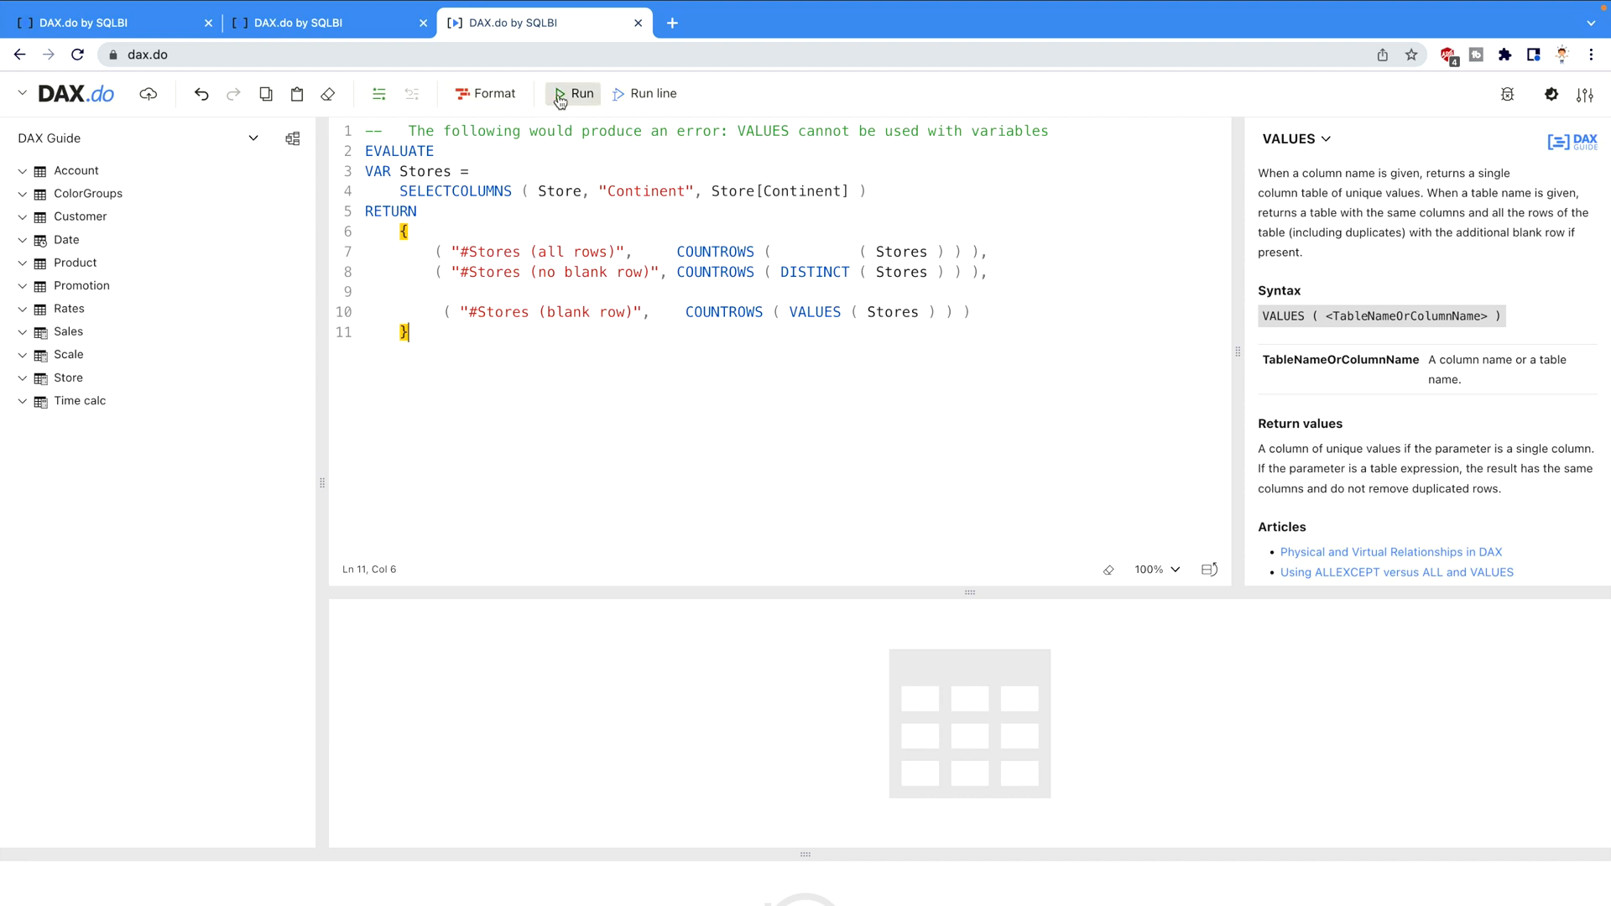
click(574, 94)
text(-- )
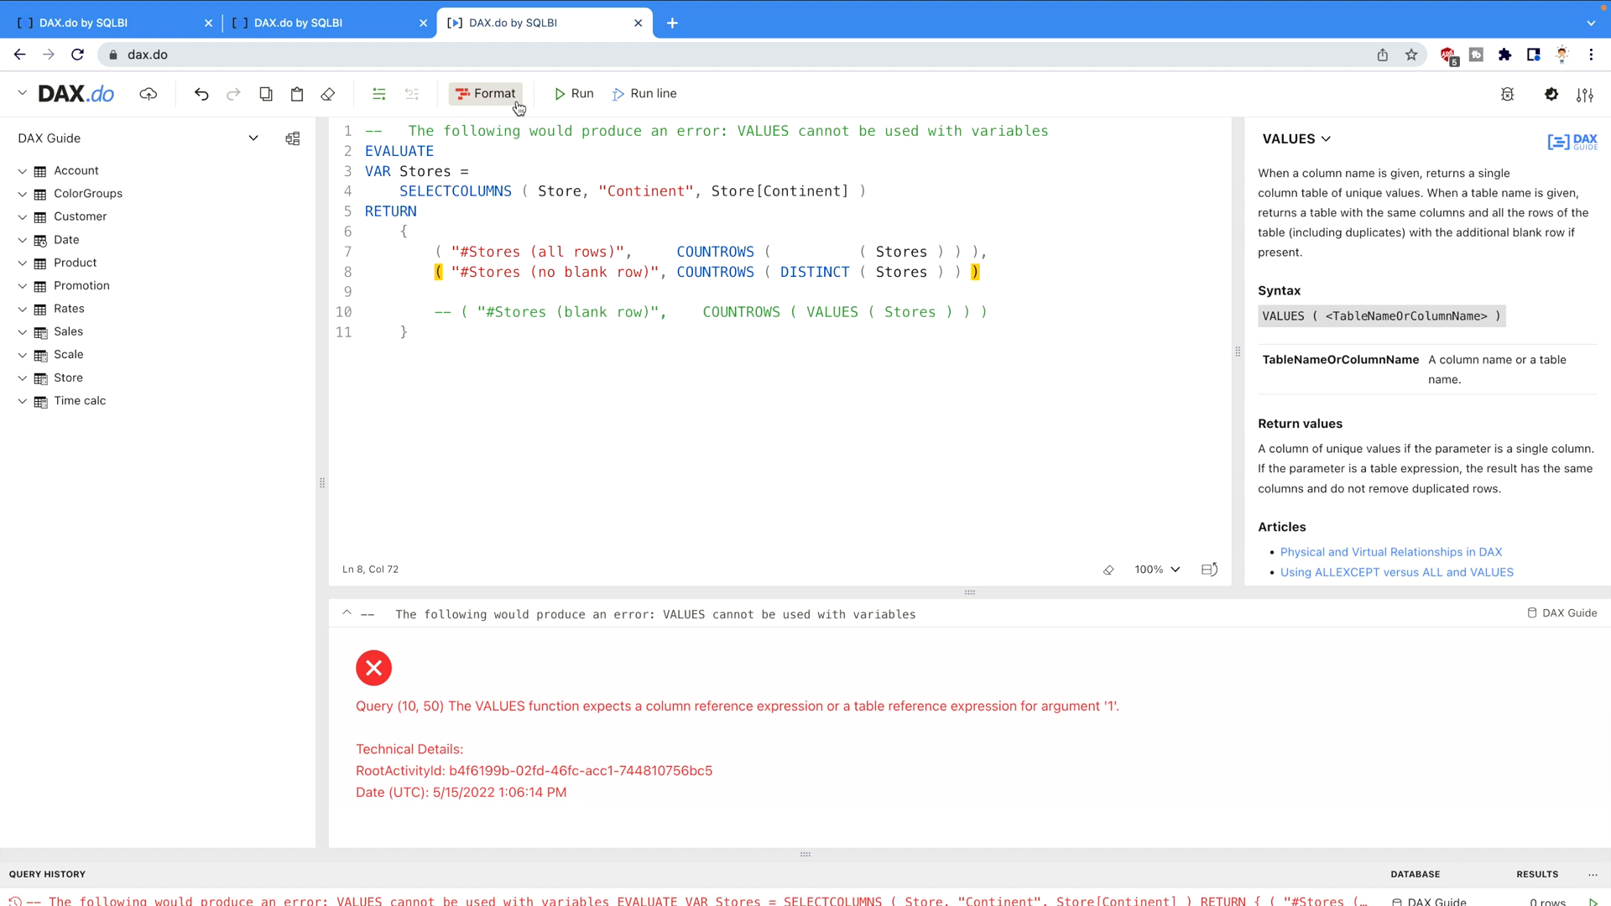
Rerun without VALUES to get 304 rows and 3 distinct, then return to the first query.
click(573, 94)
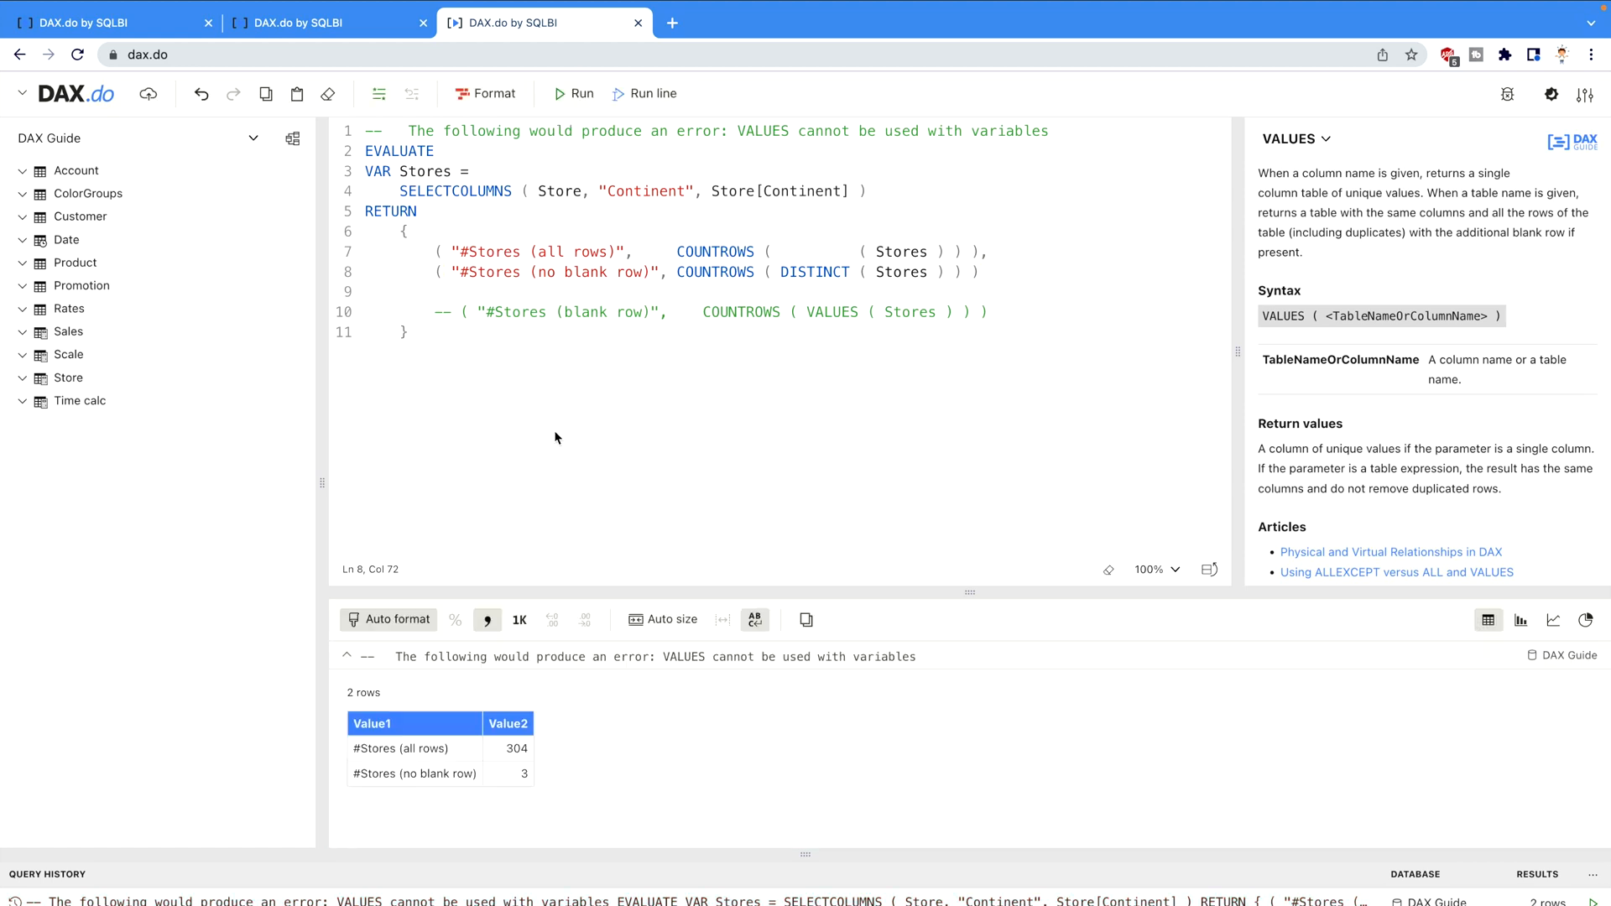
mouse_move(717, 284)
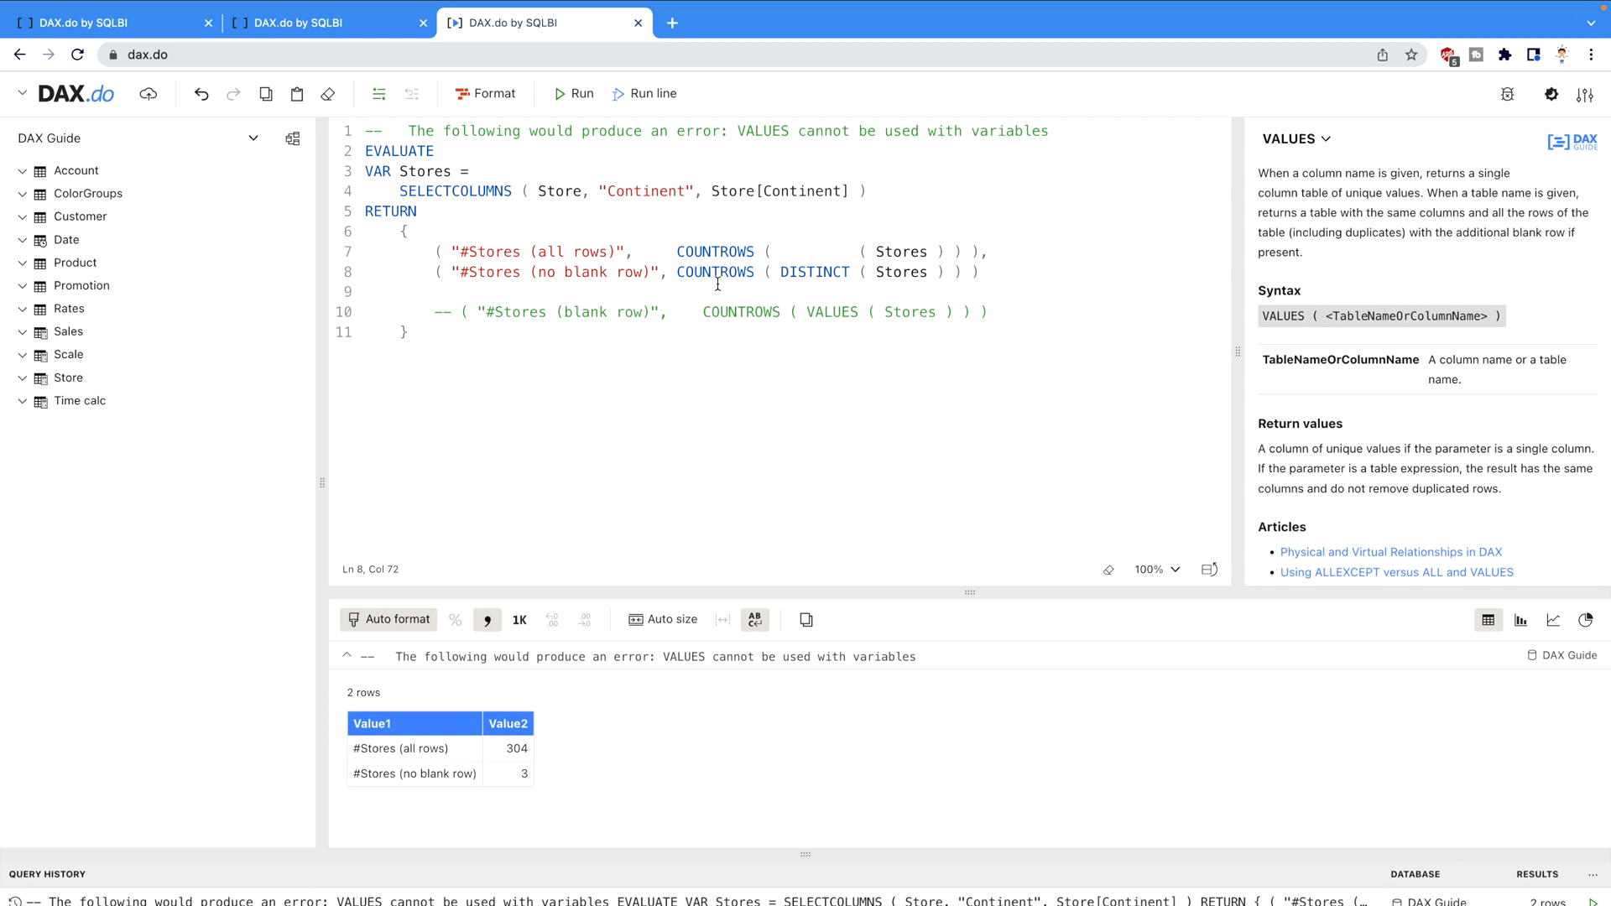
mouse_move(675, 455)
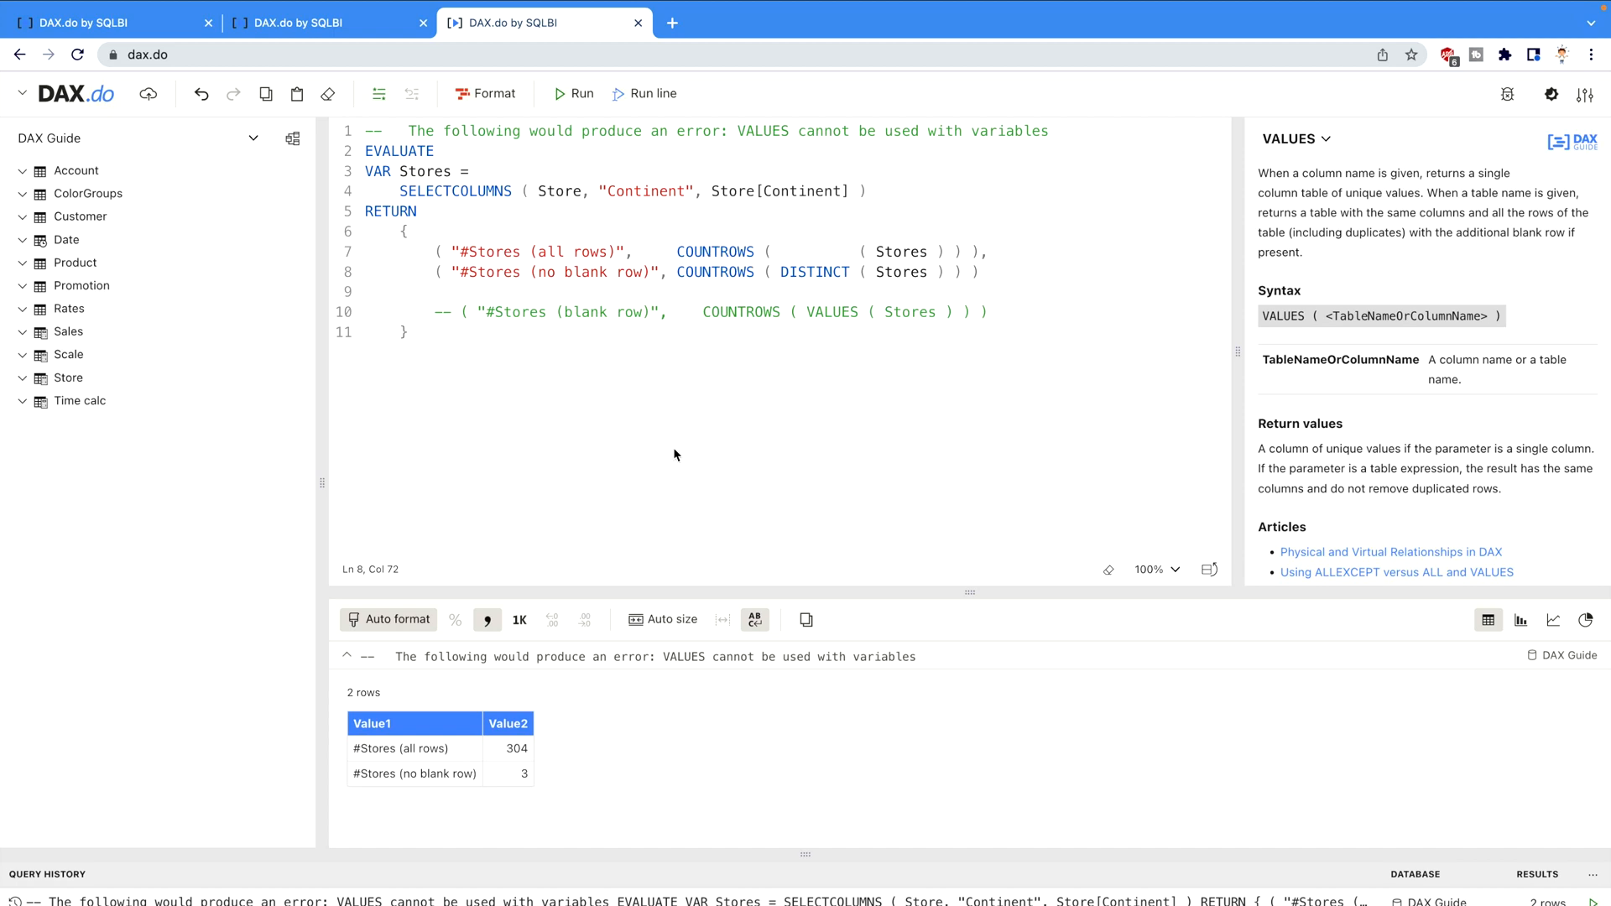
mouse_move(564, 752)
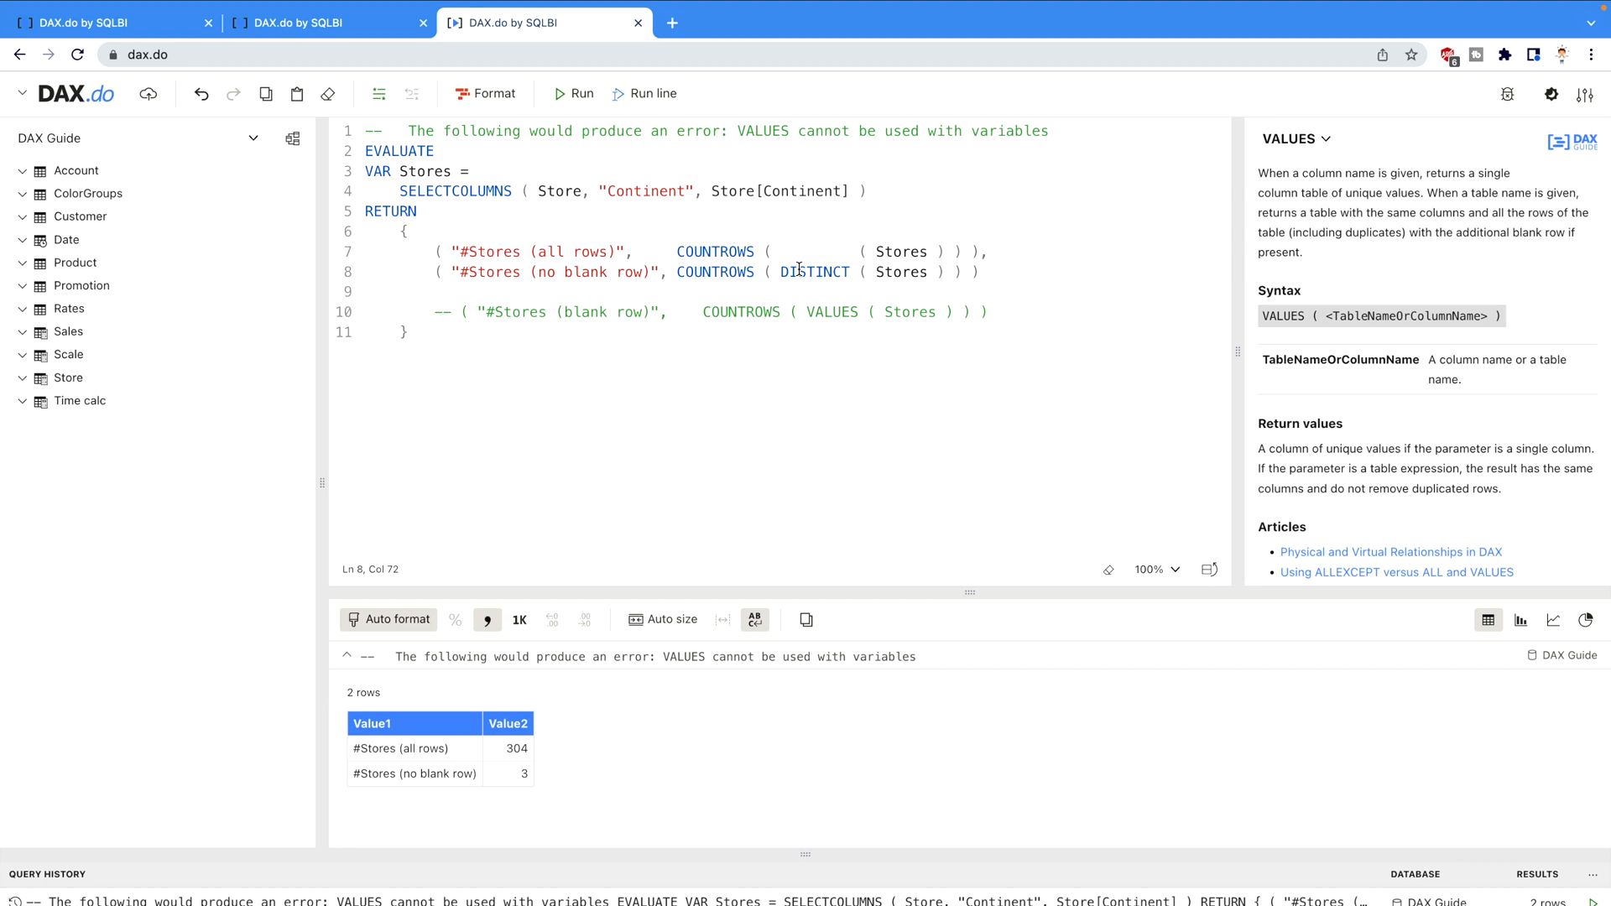
mouse_move(538, 779)
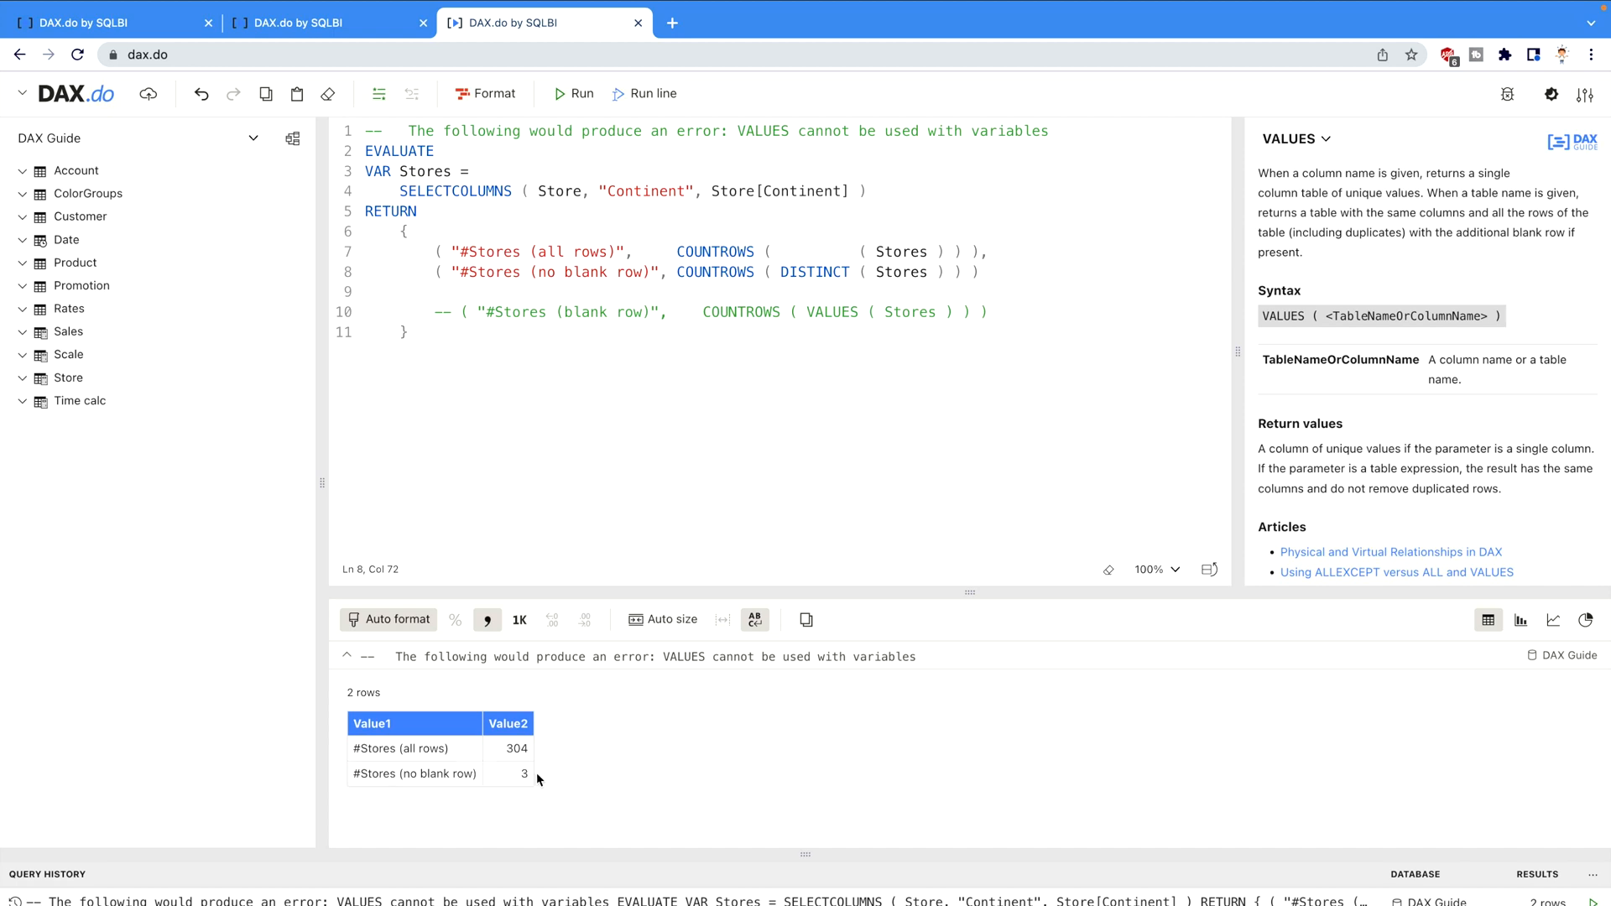
mouse_move(690, 382)
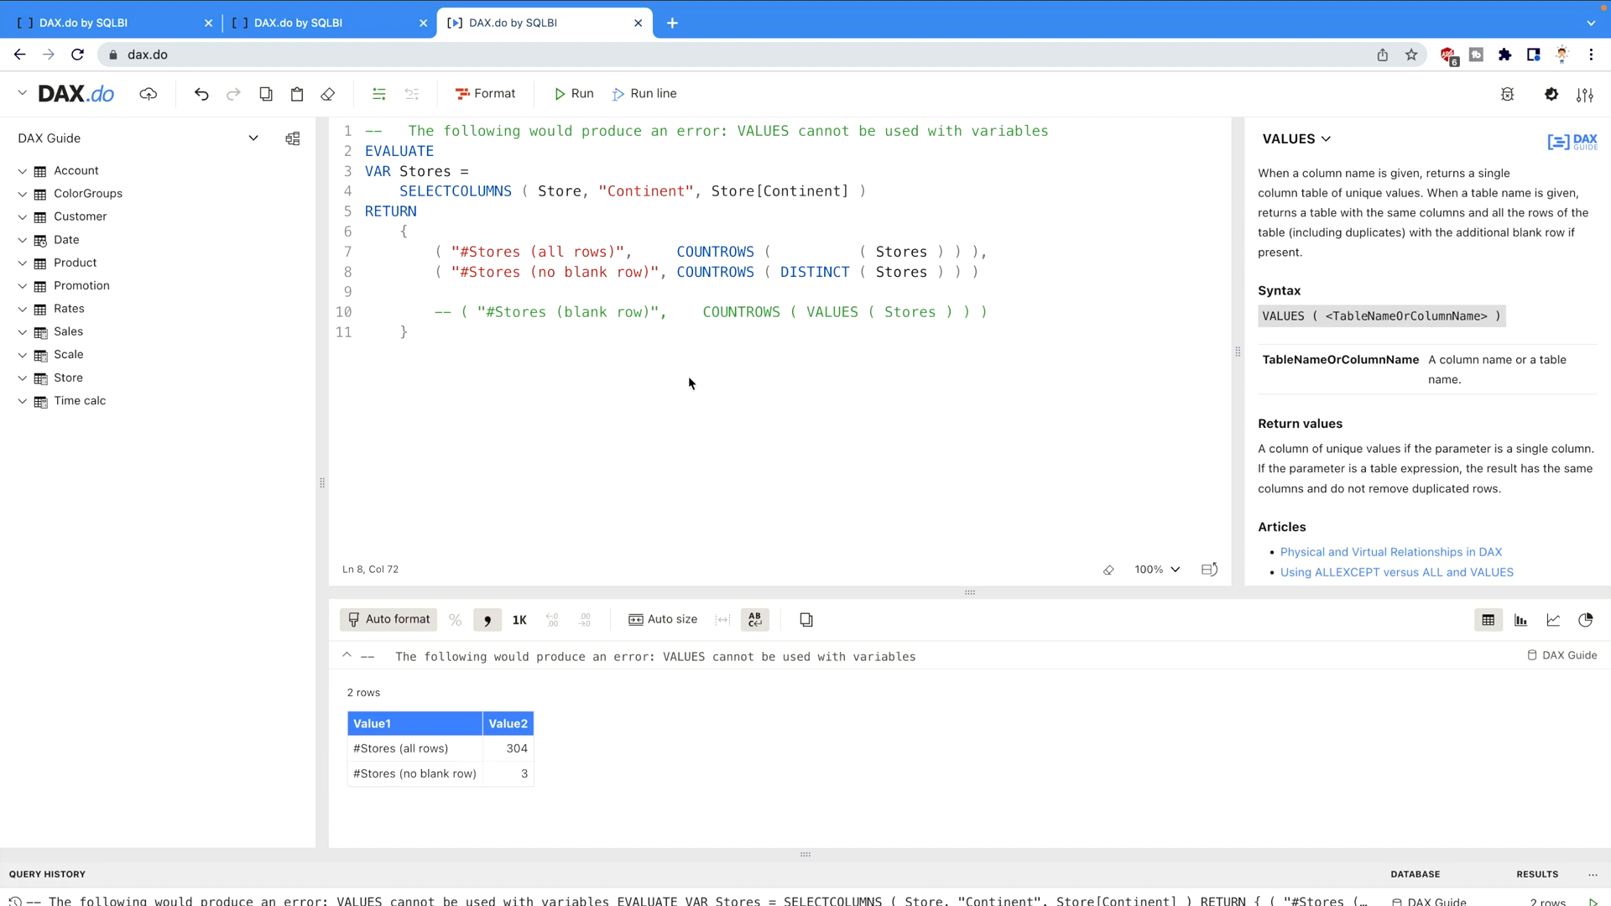
mouse_move(513, 213)
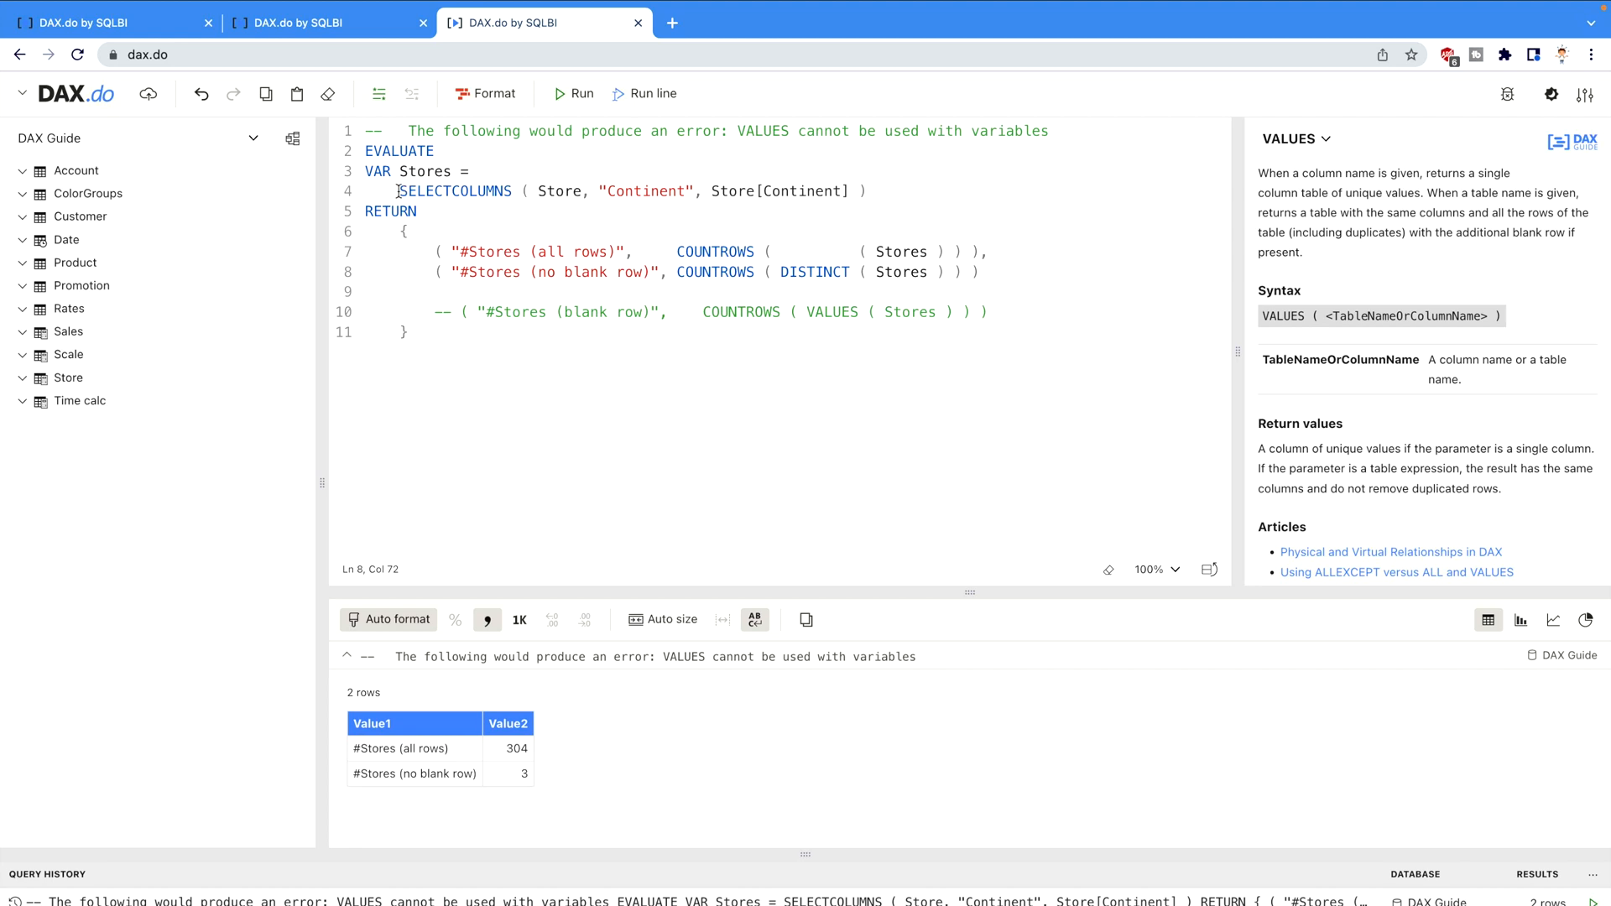
drag(400, 191, 847, 192)
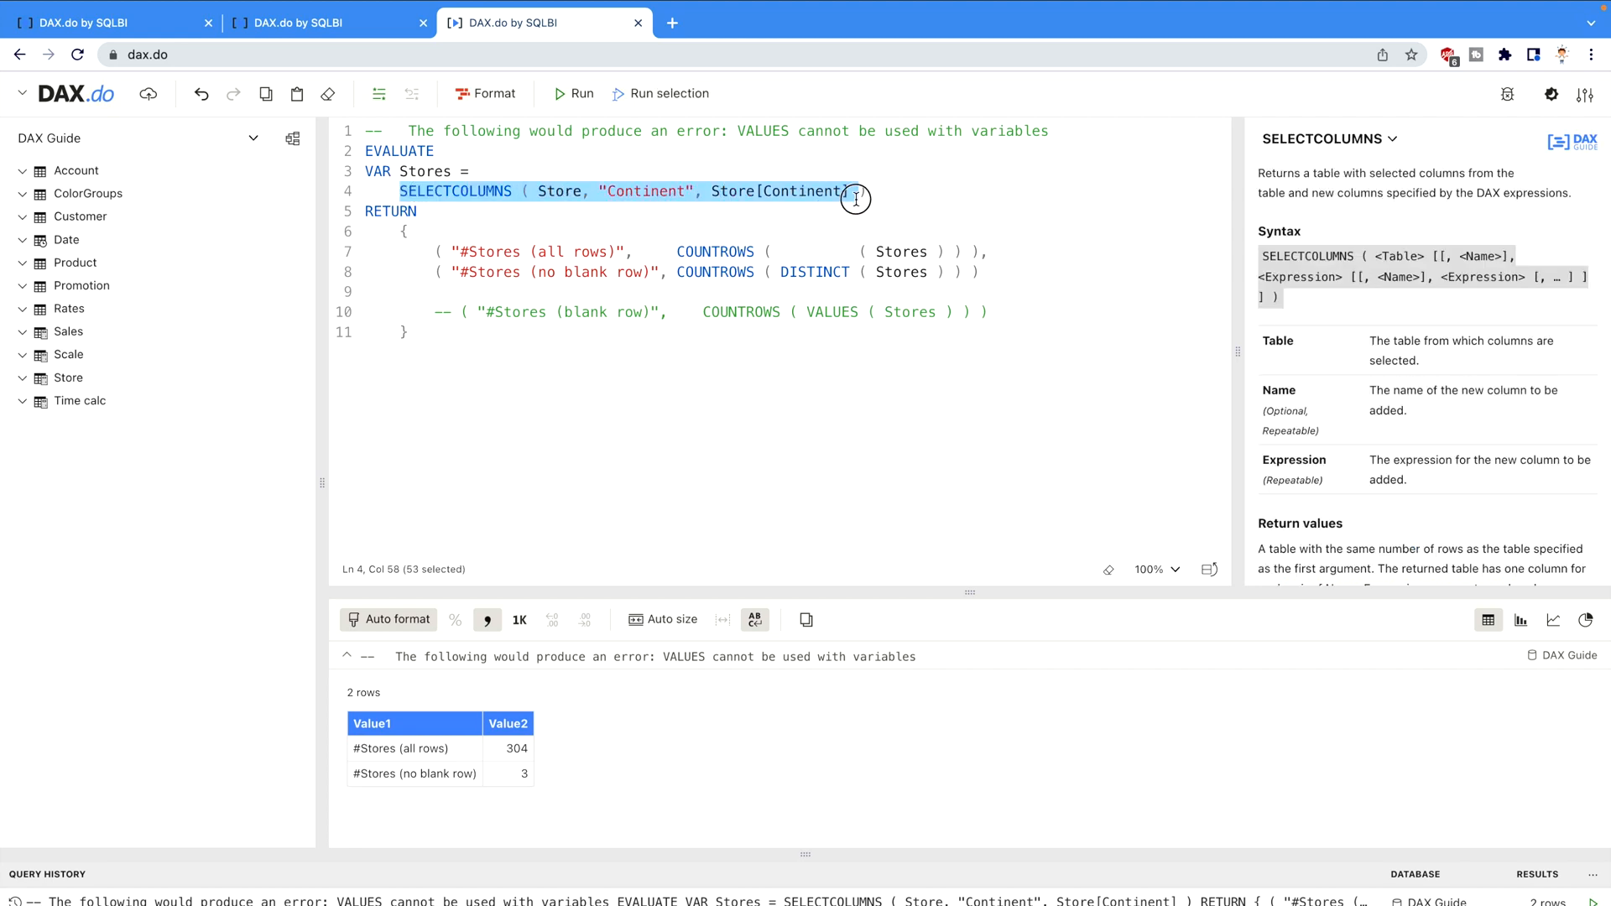
click(102, 21)
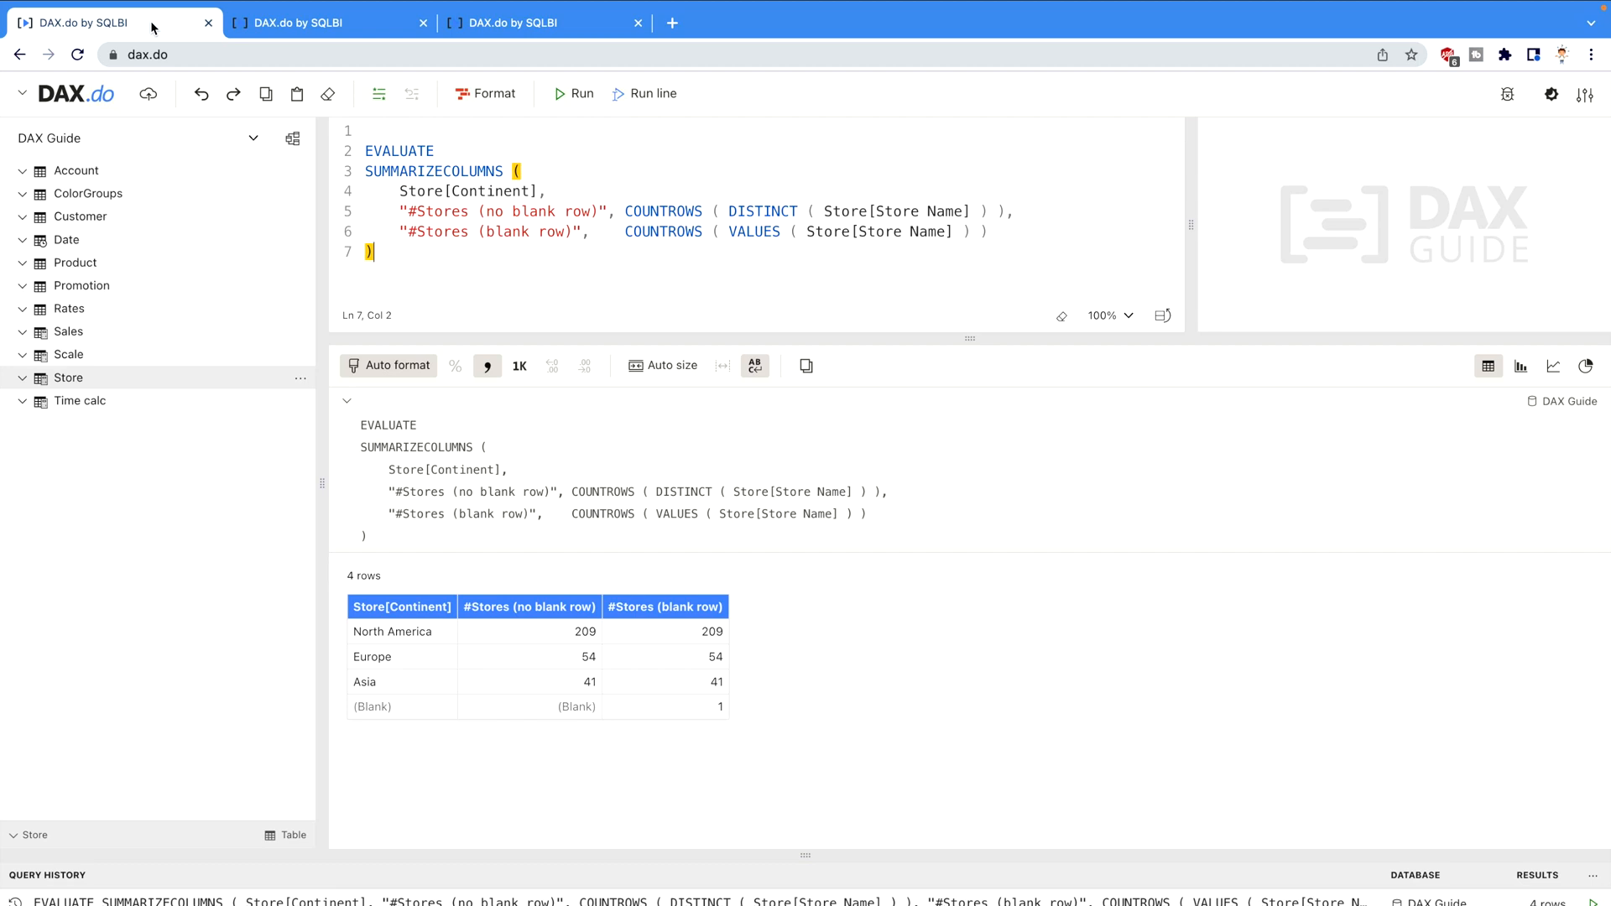
mouse_move(418, 651)
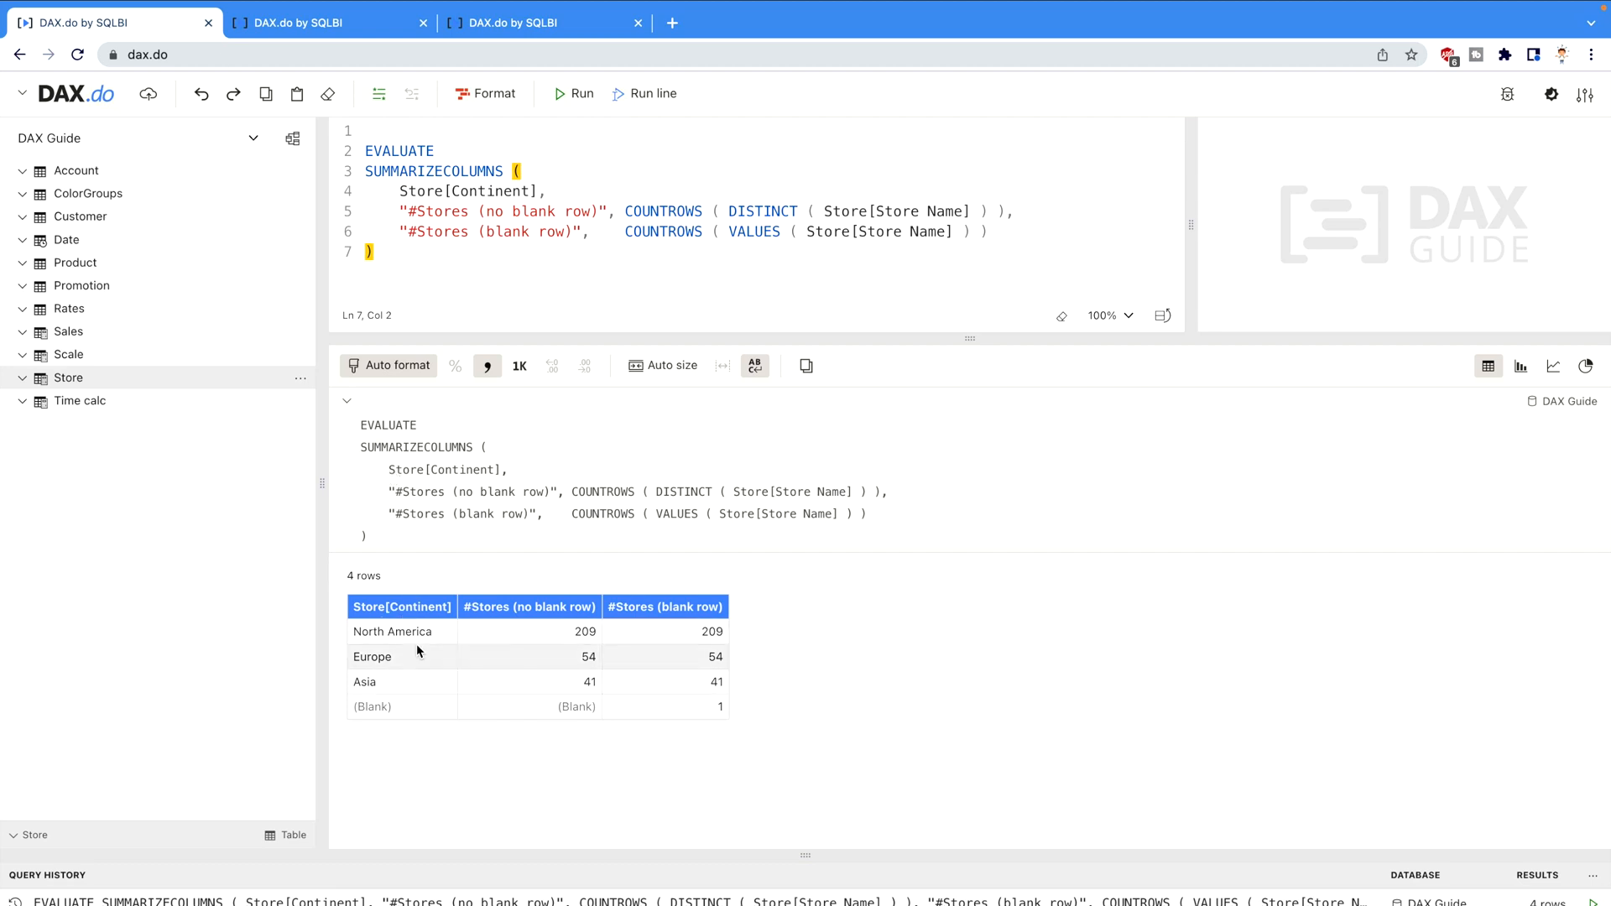
mouse_move(445, 664)
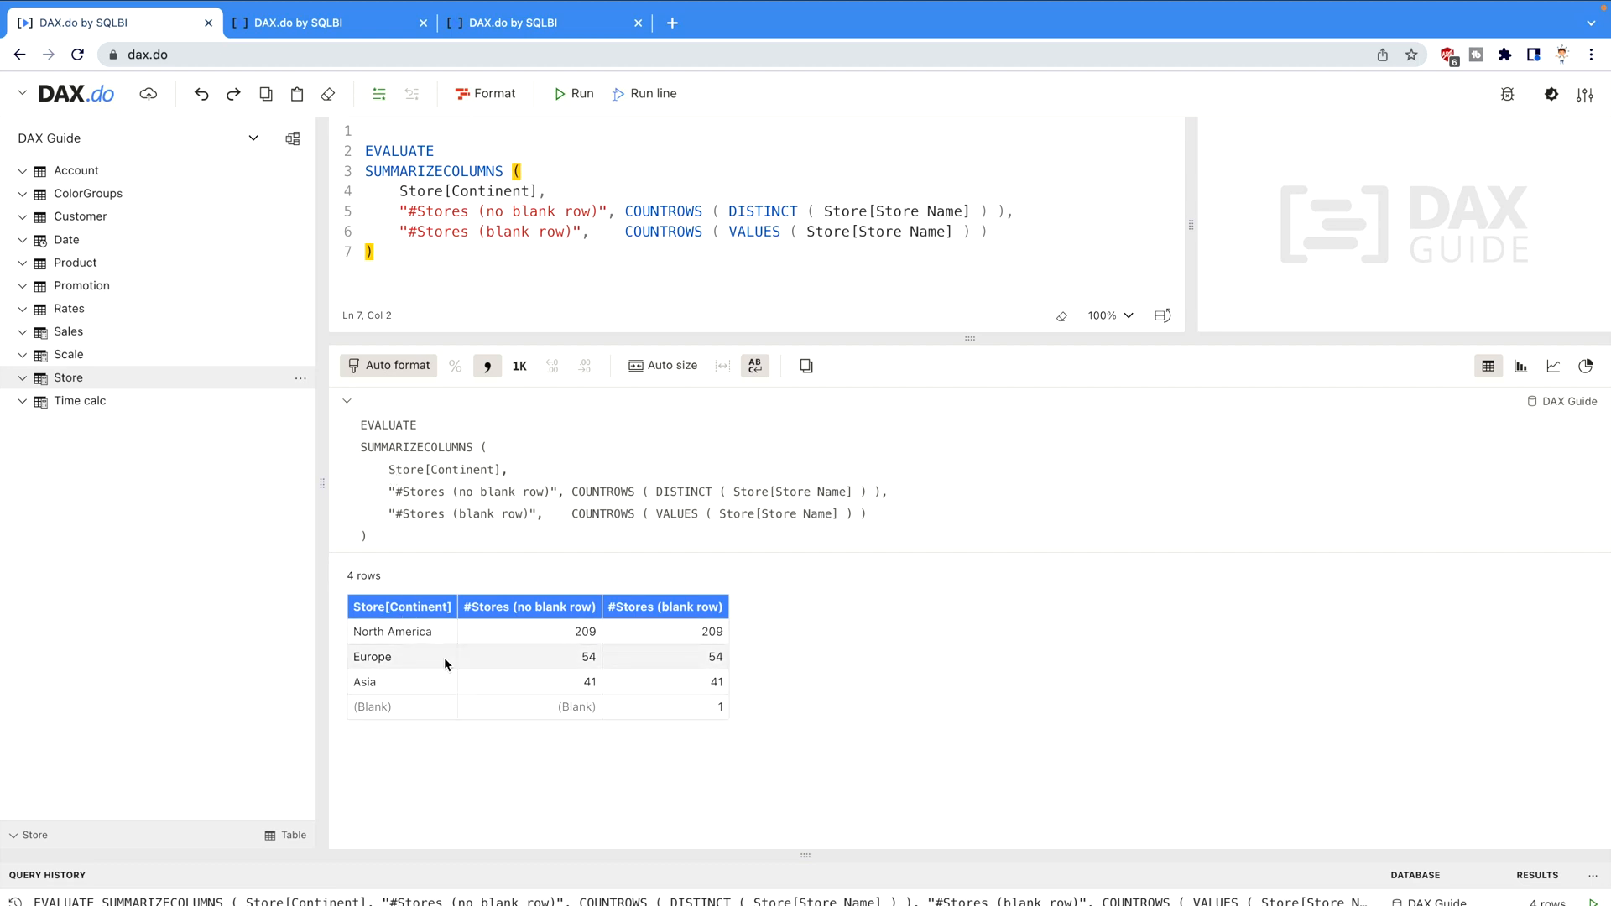